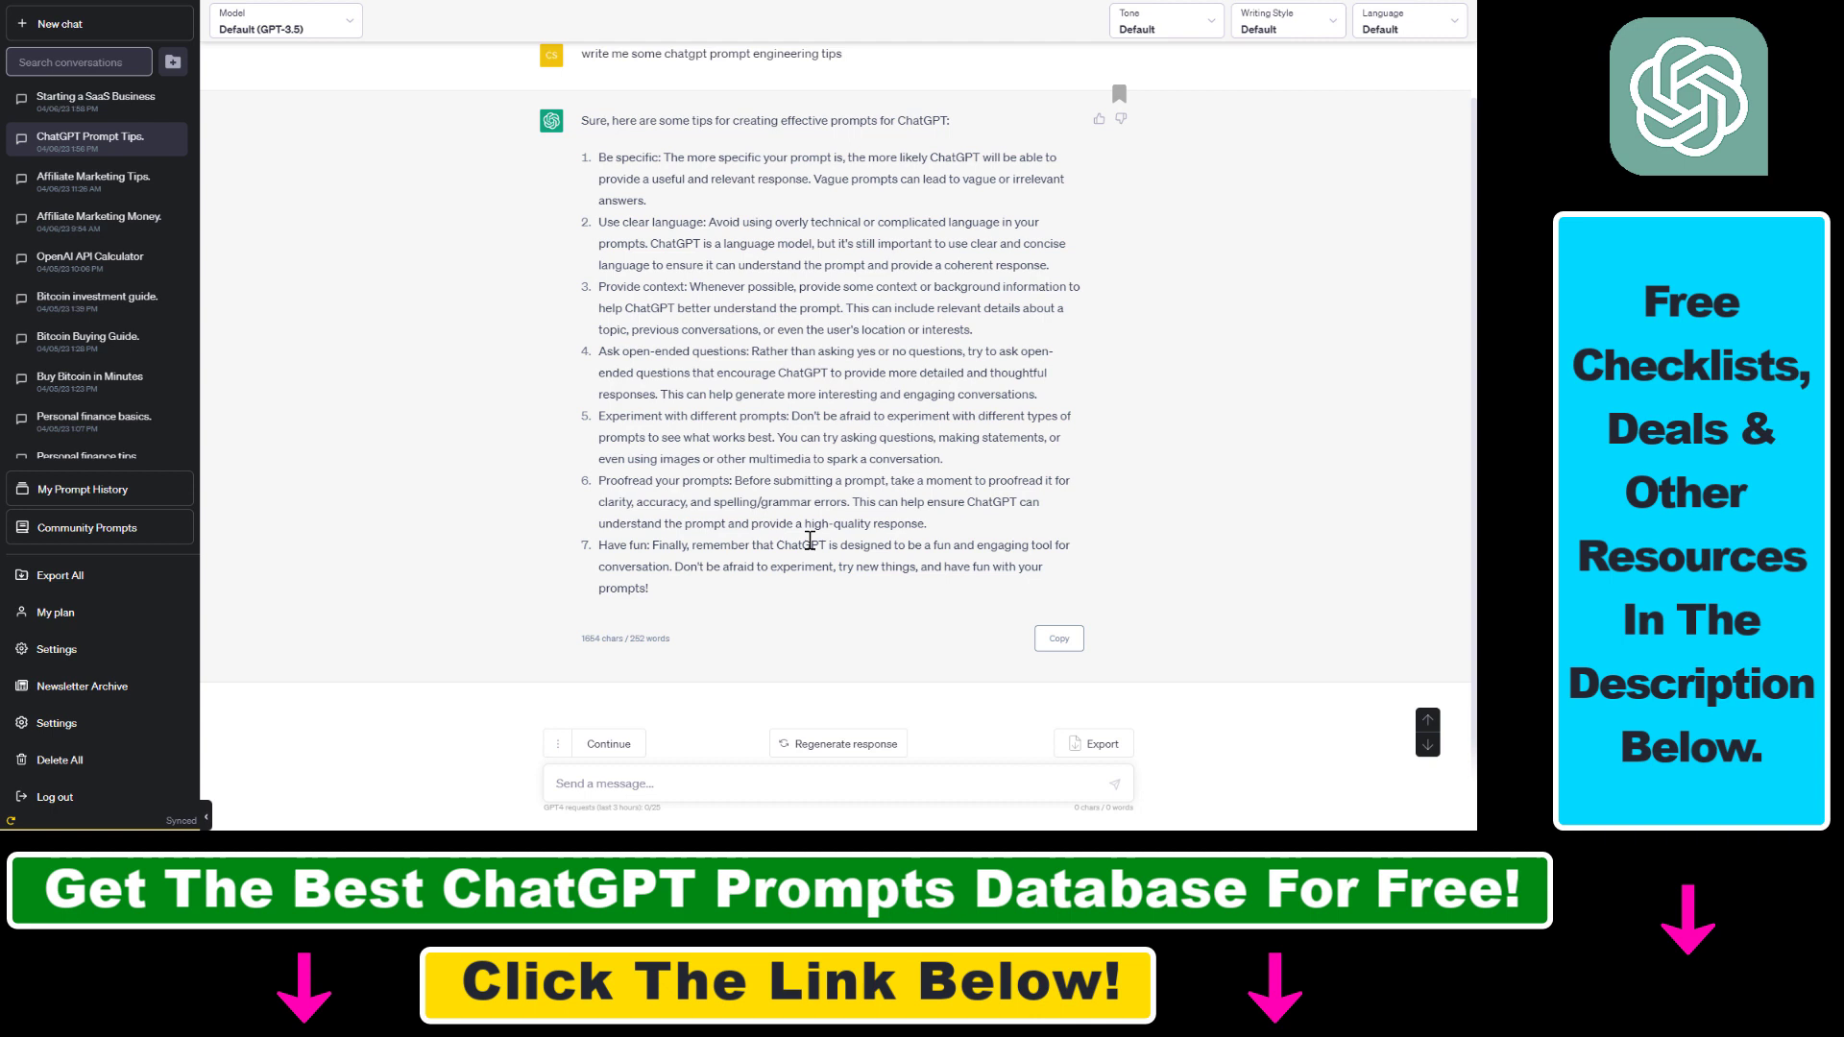
{"action": "mouse_move", "coordinate": [953, 569]}
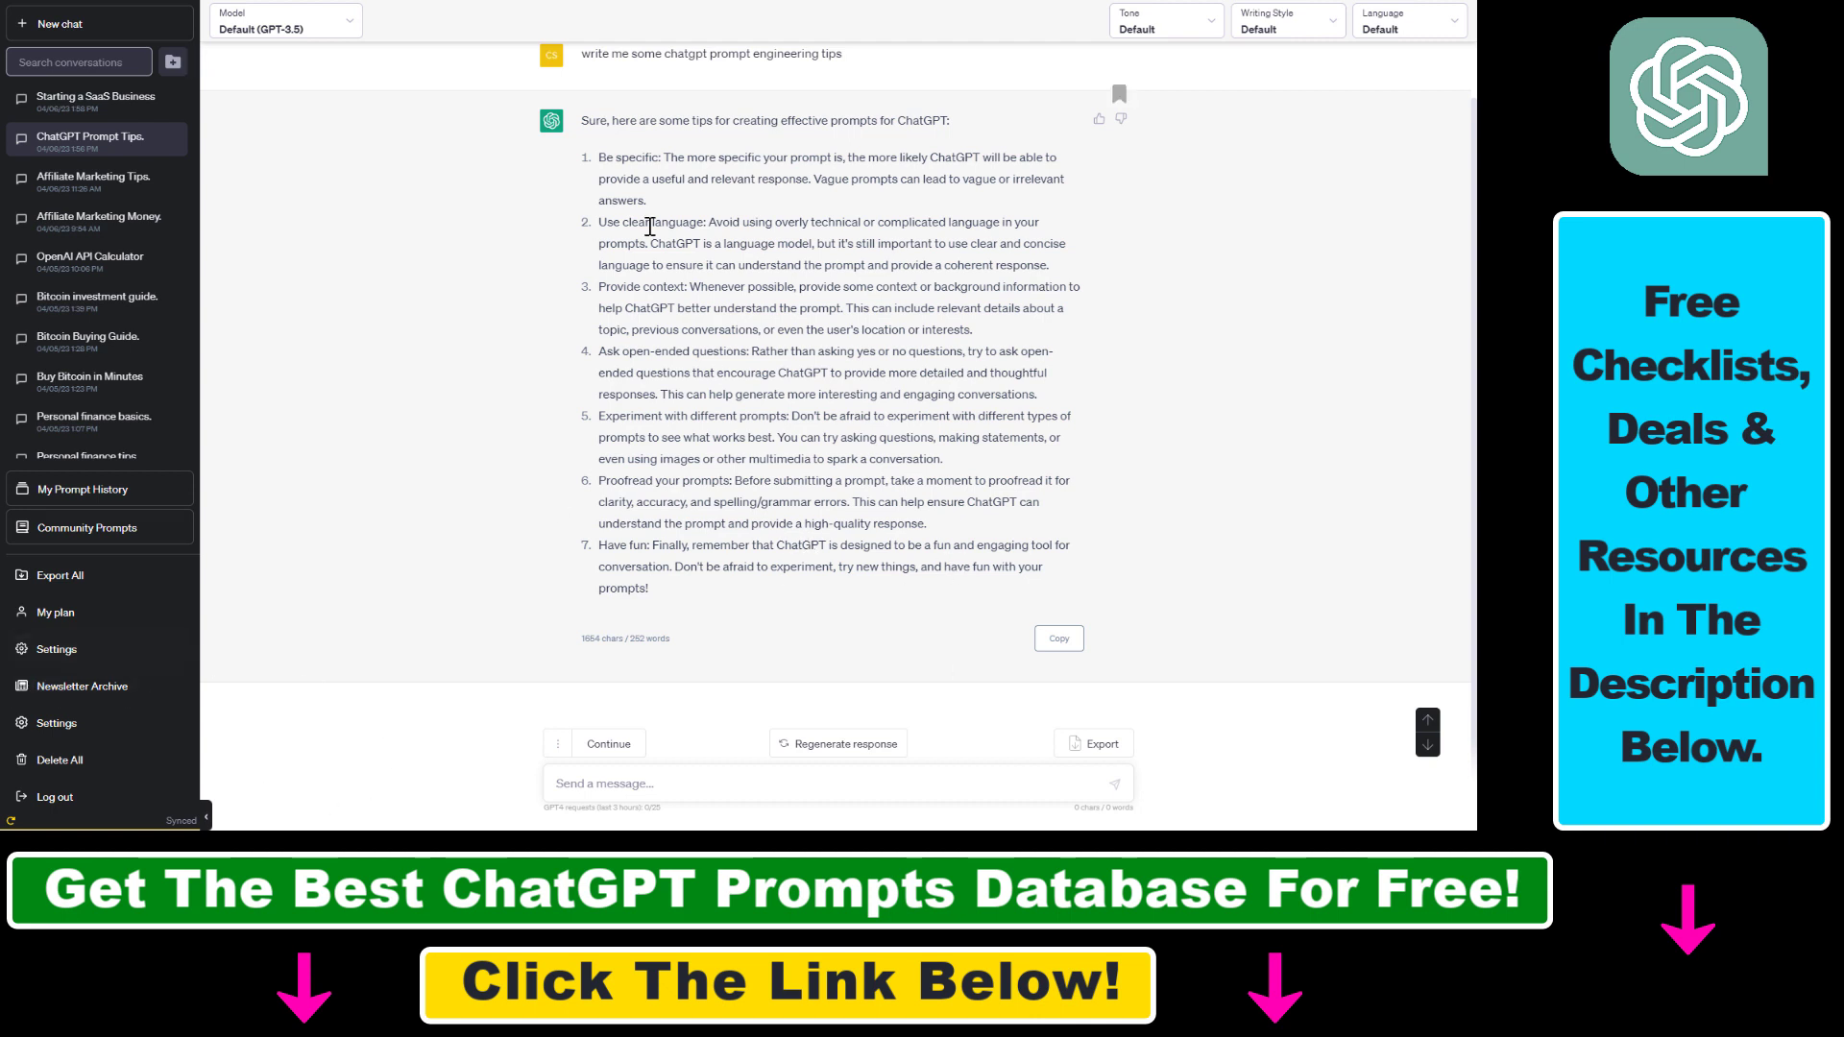
{"action": "mouse_move", "coordinate": [613, 480]}
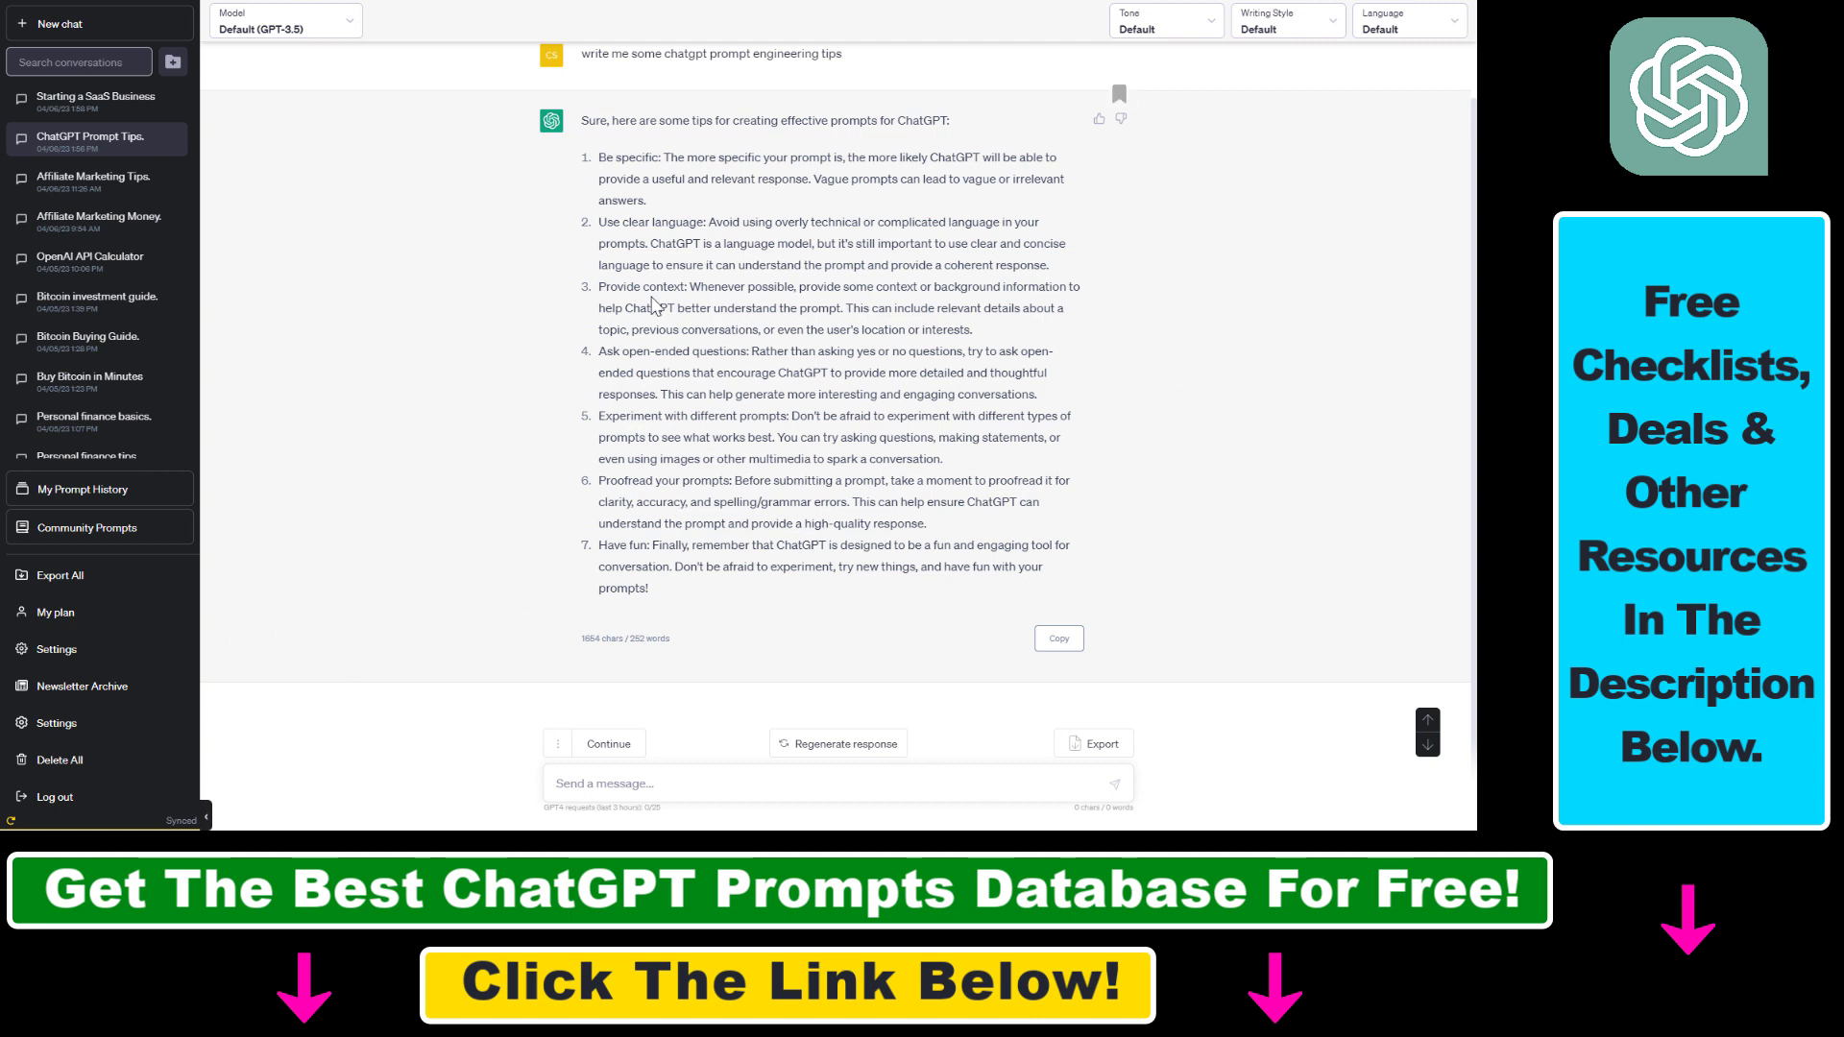
{"action": "mouse_move", "coordinate": [74, 739]}
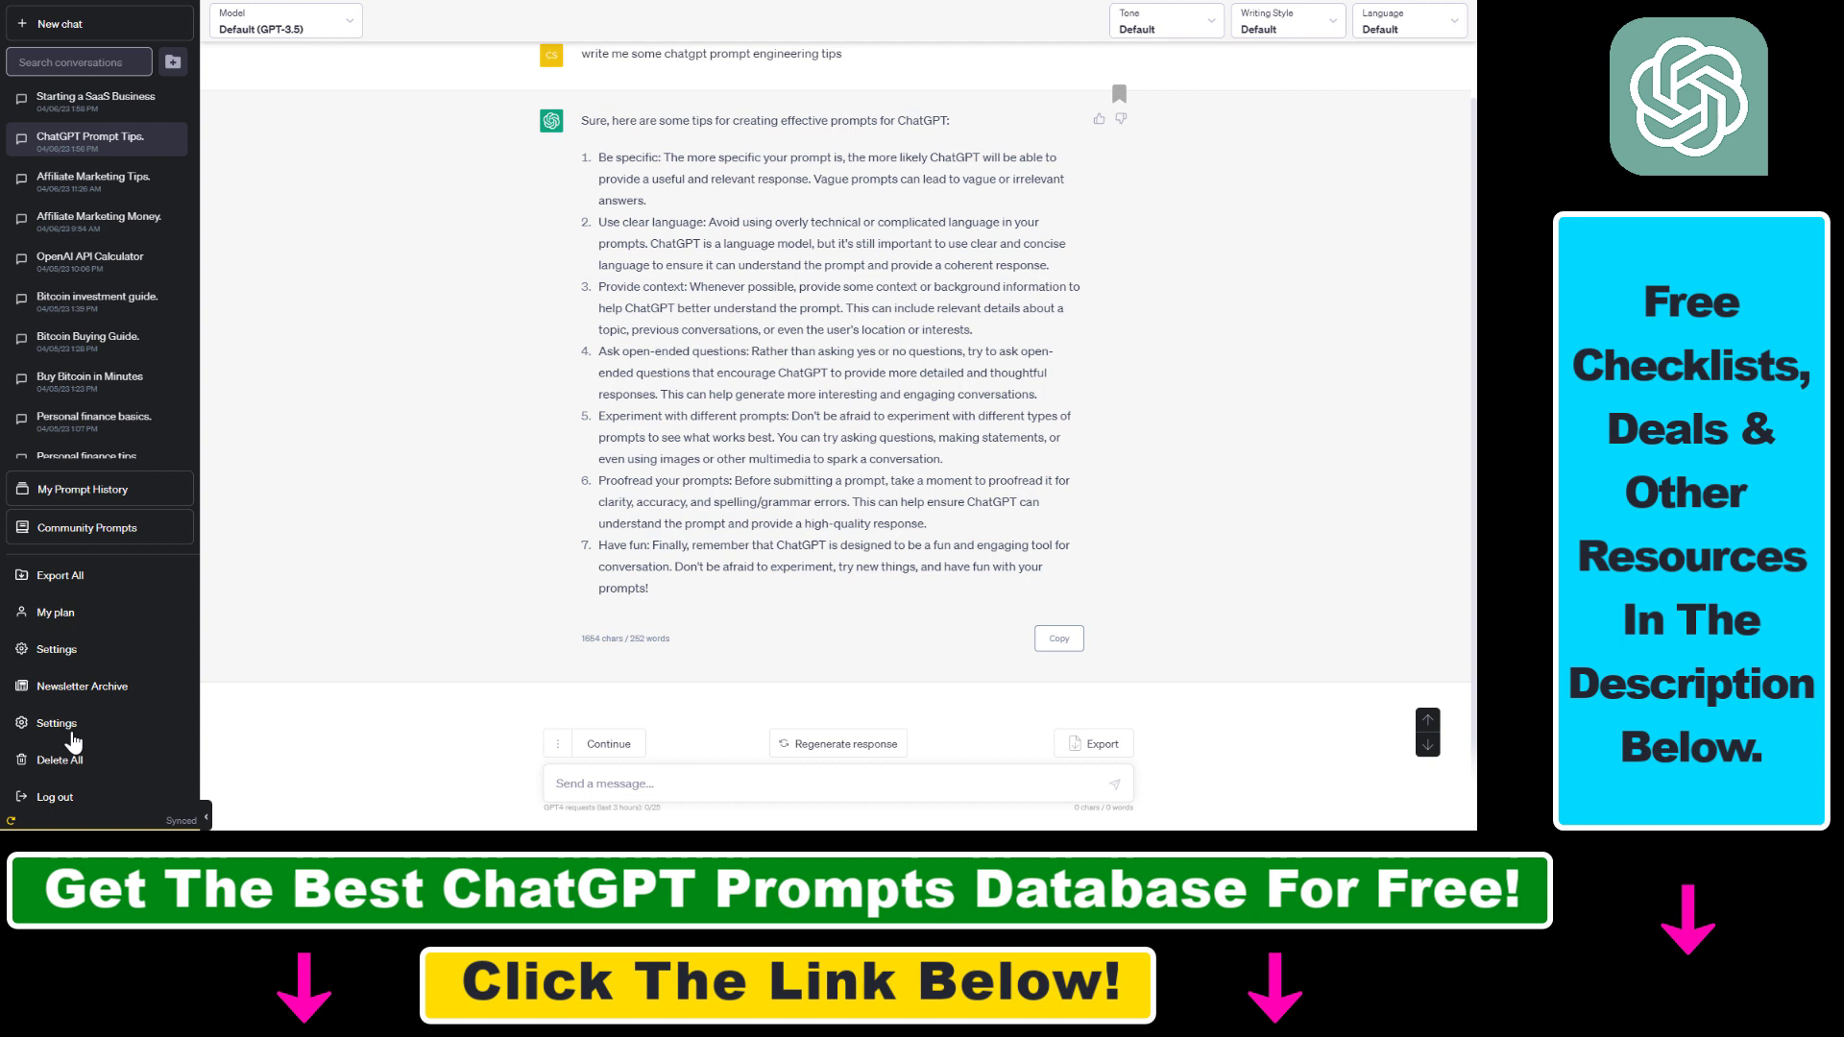
{"action": "mouse_move", "coordinate": [318, 556]}
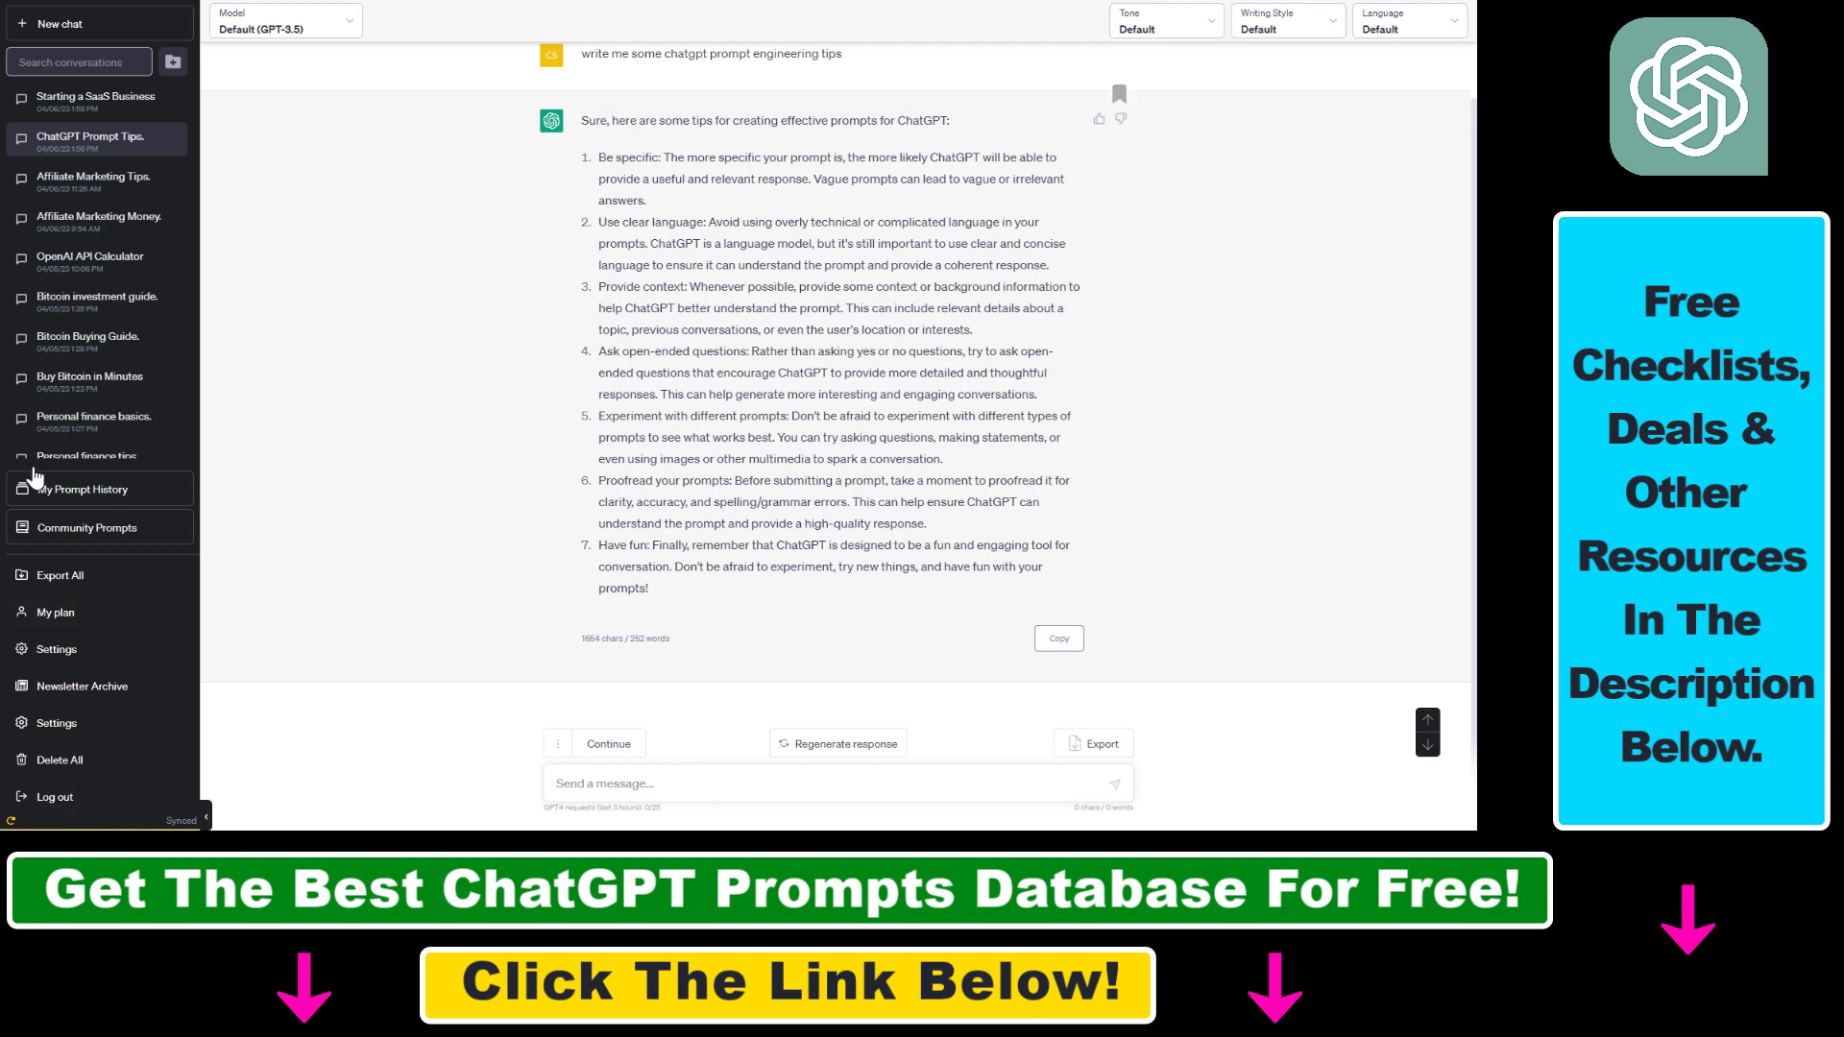
Step: Load the favorited 'Write me a guide on how to start a saas business' prompt into the message box
{"action": "left_click", "coordinate": [81, 489]}
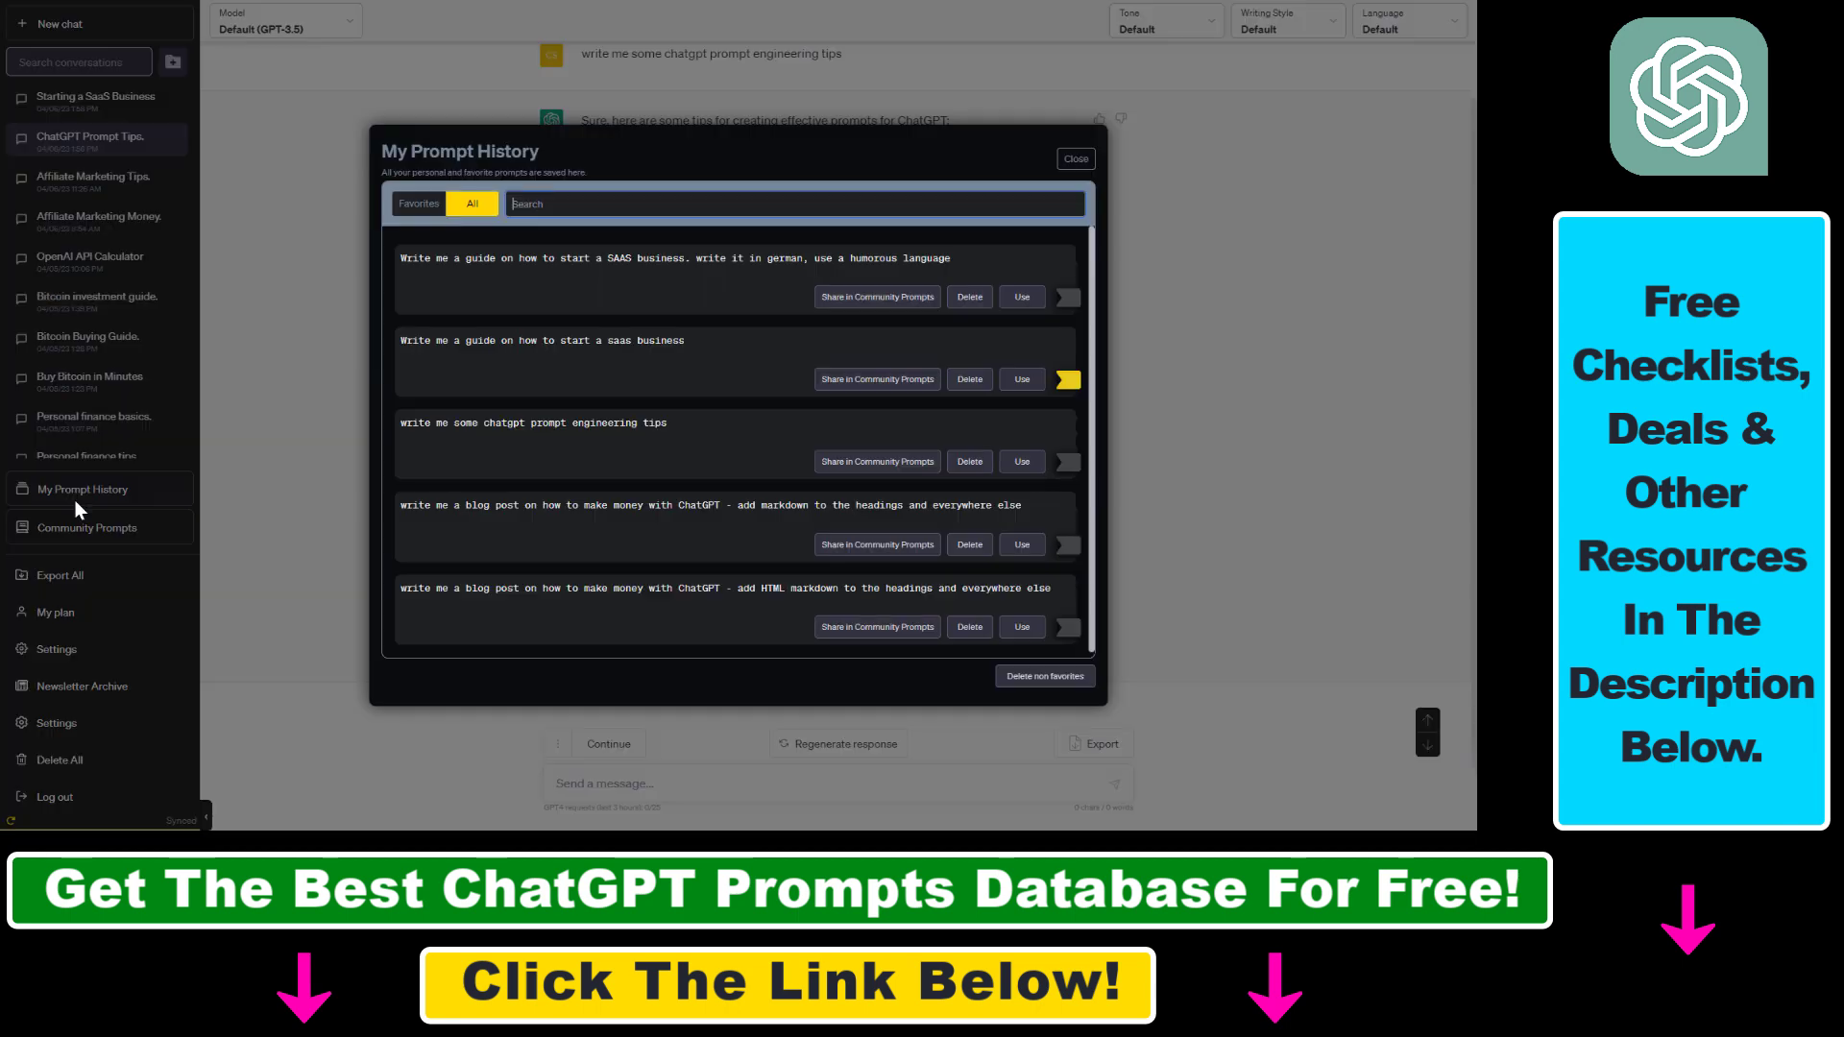
{"action": "left_click", "coordinate": [417, 204]}
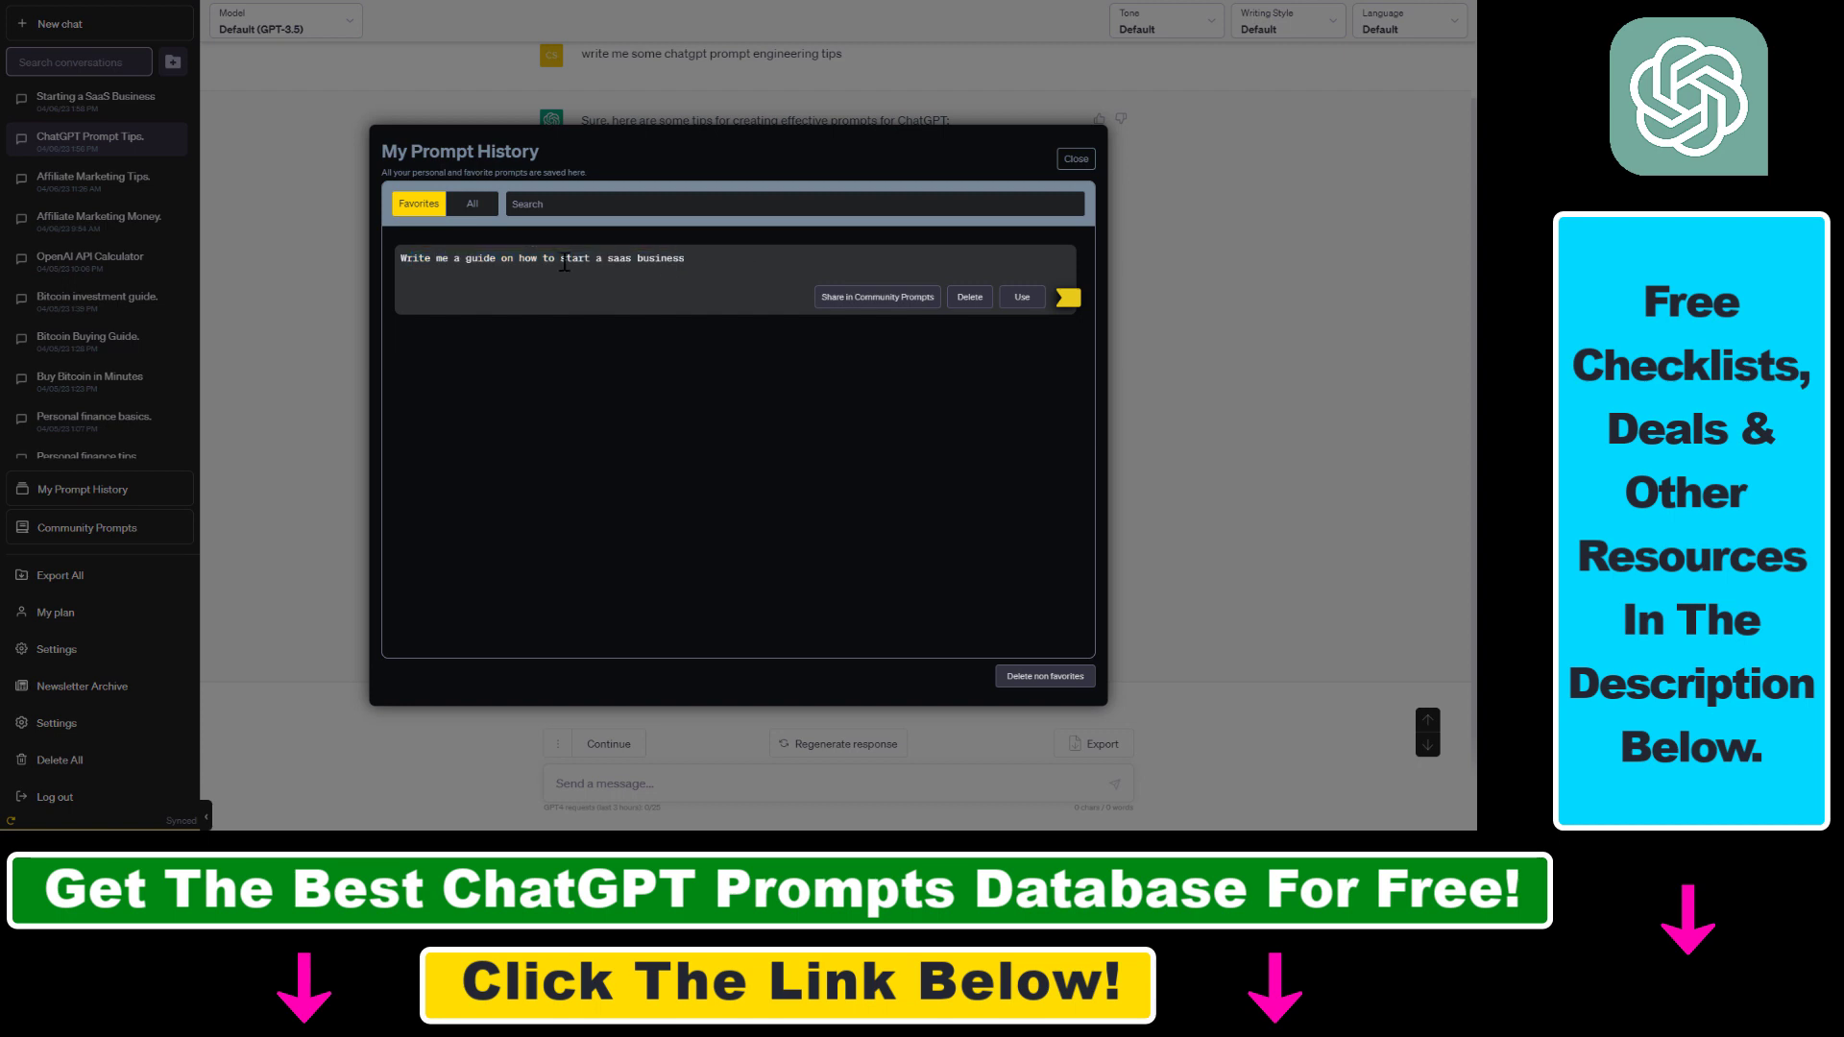
{"action": "triple_click", "coordinate": [561, 257]}
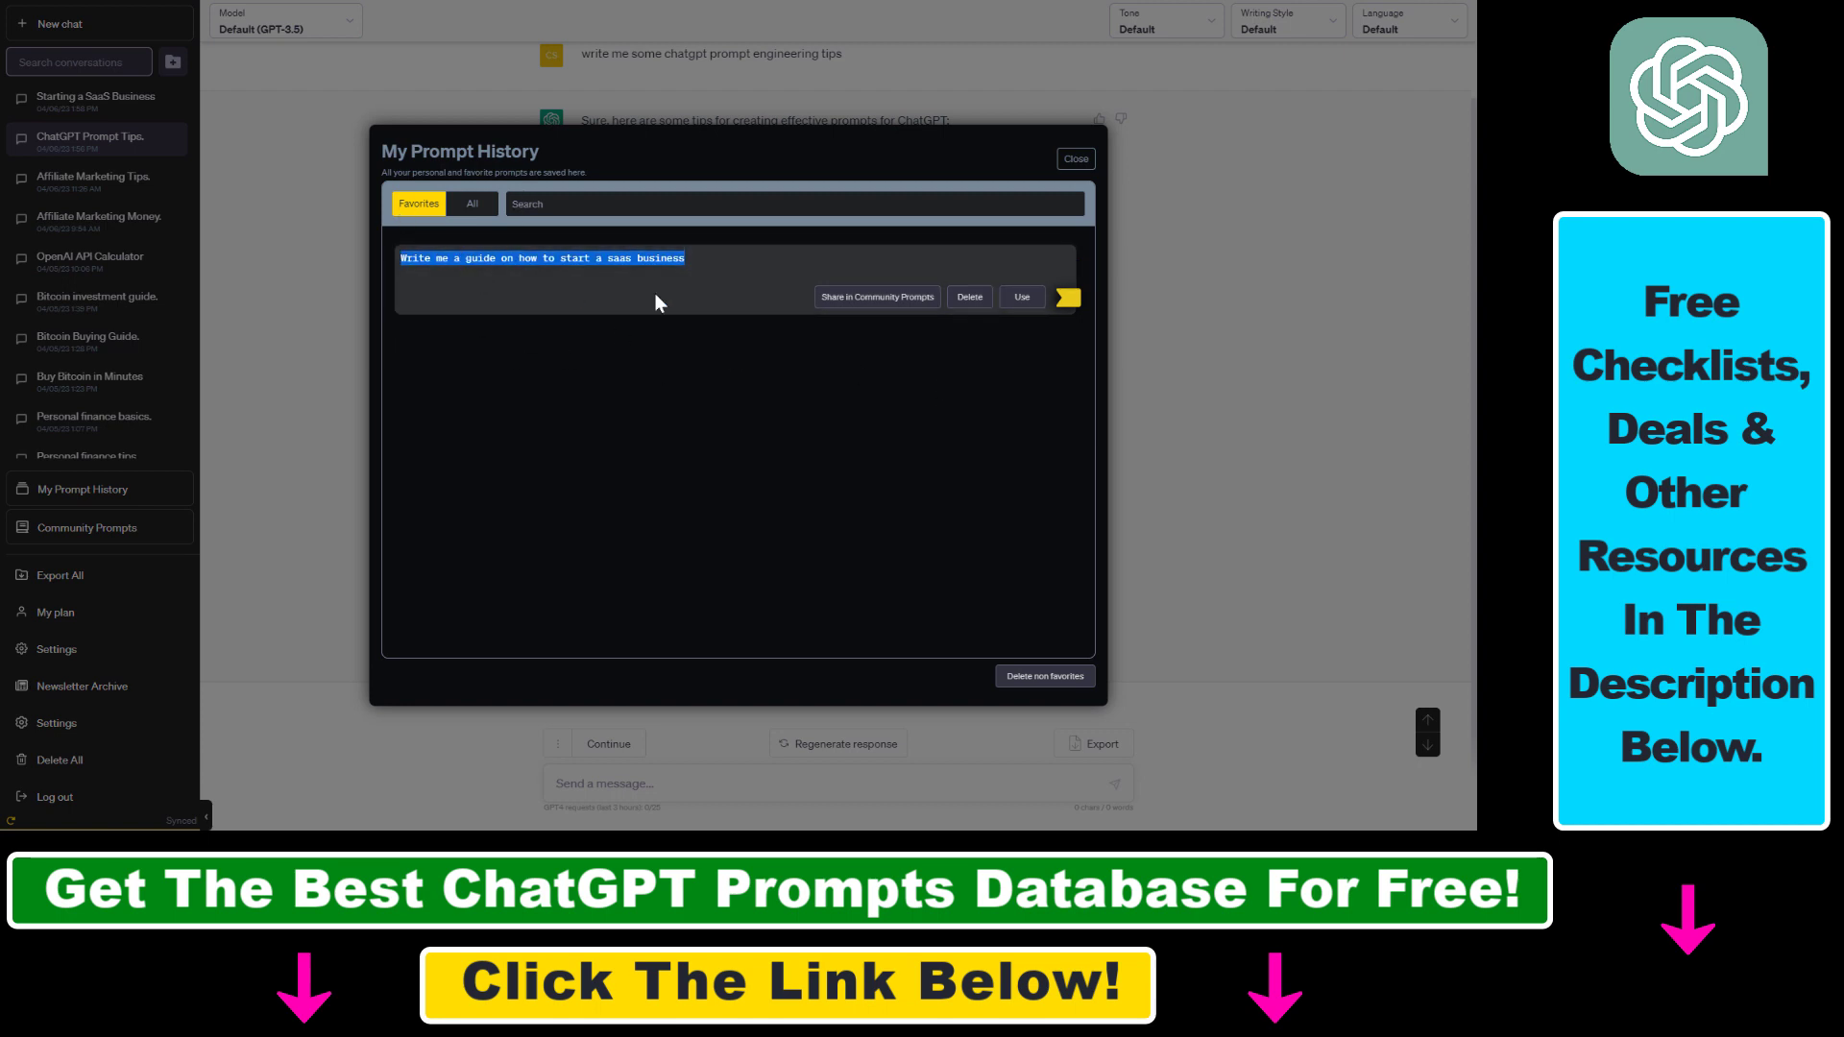
{"action": "left_click", "coordinate": [1022, 297]}
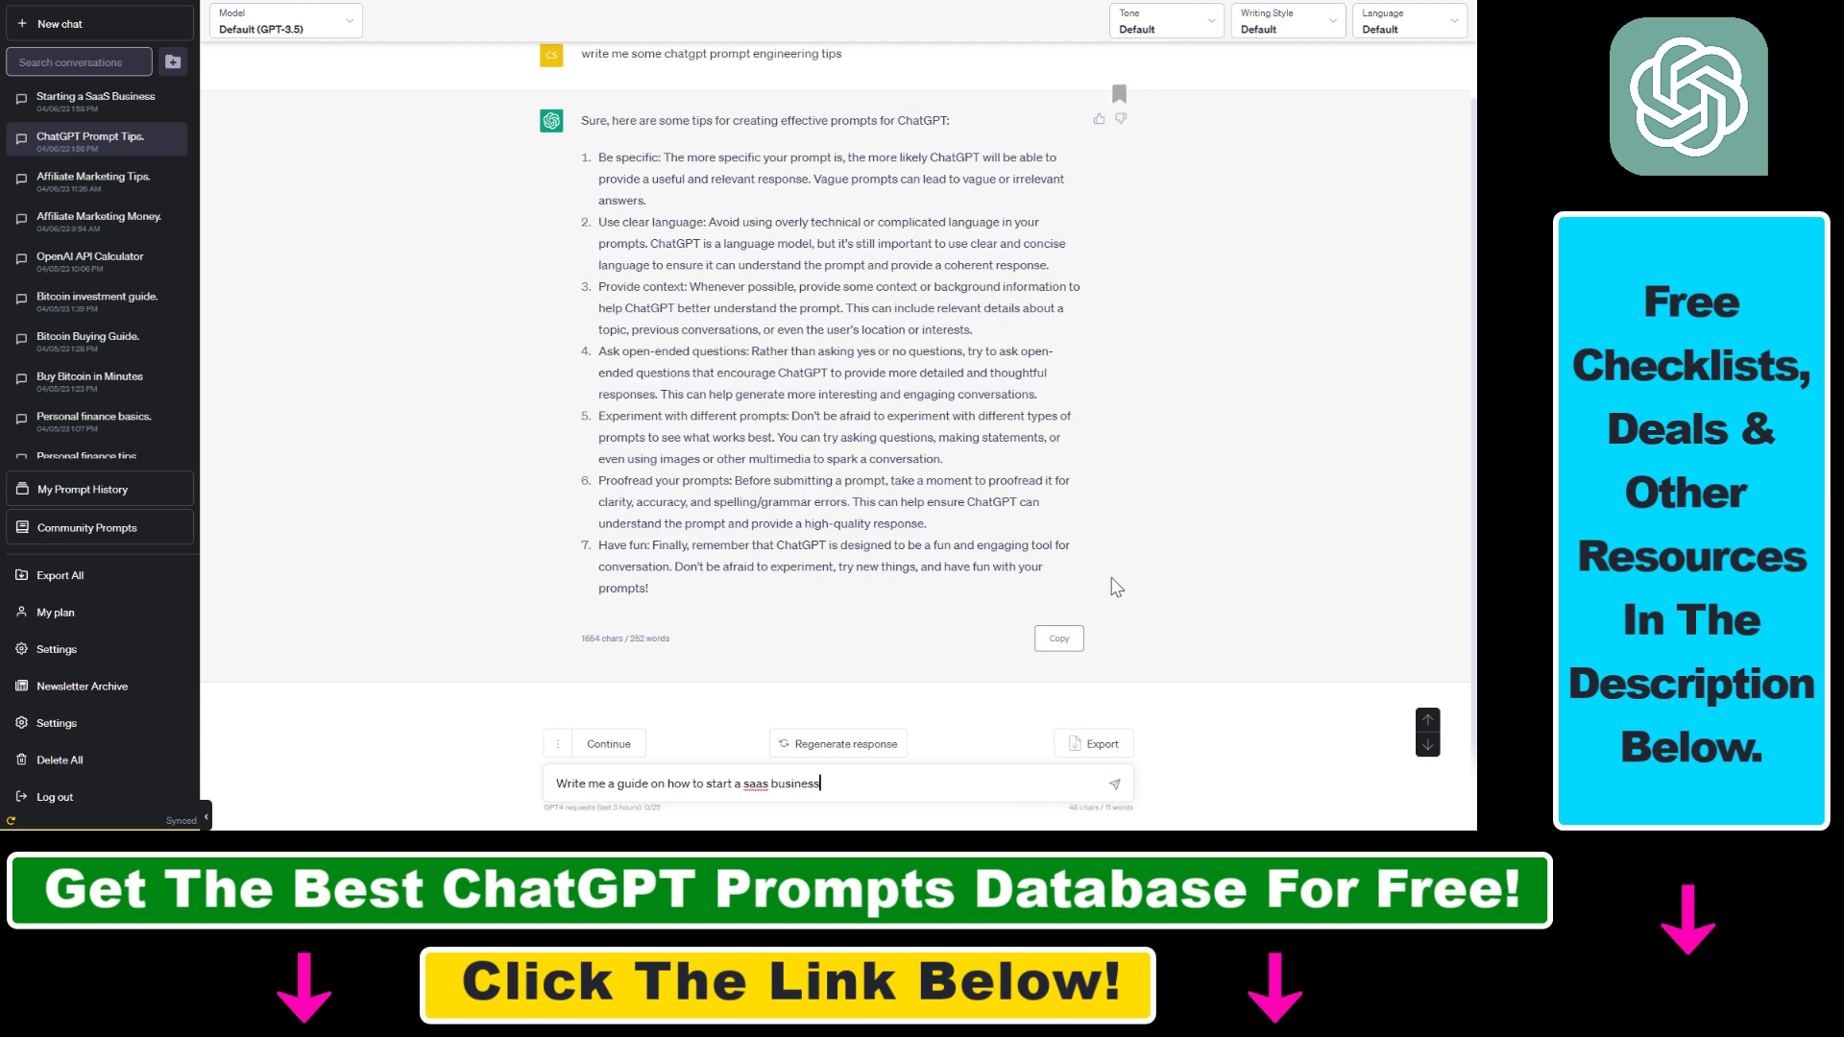
{"action": "mouse_move", "coordinate": [1098, 785]}
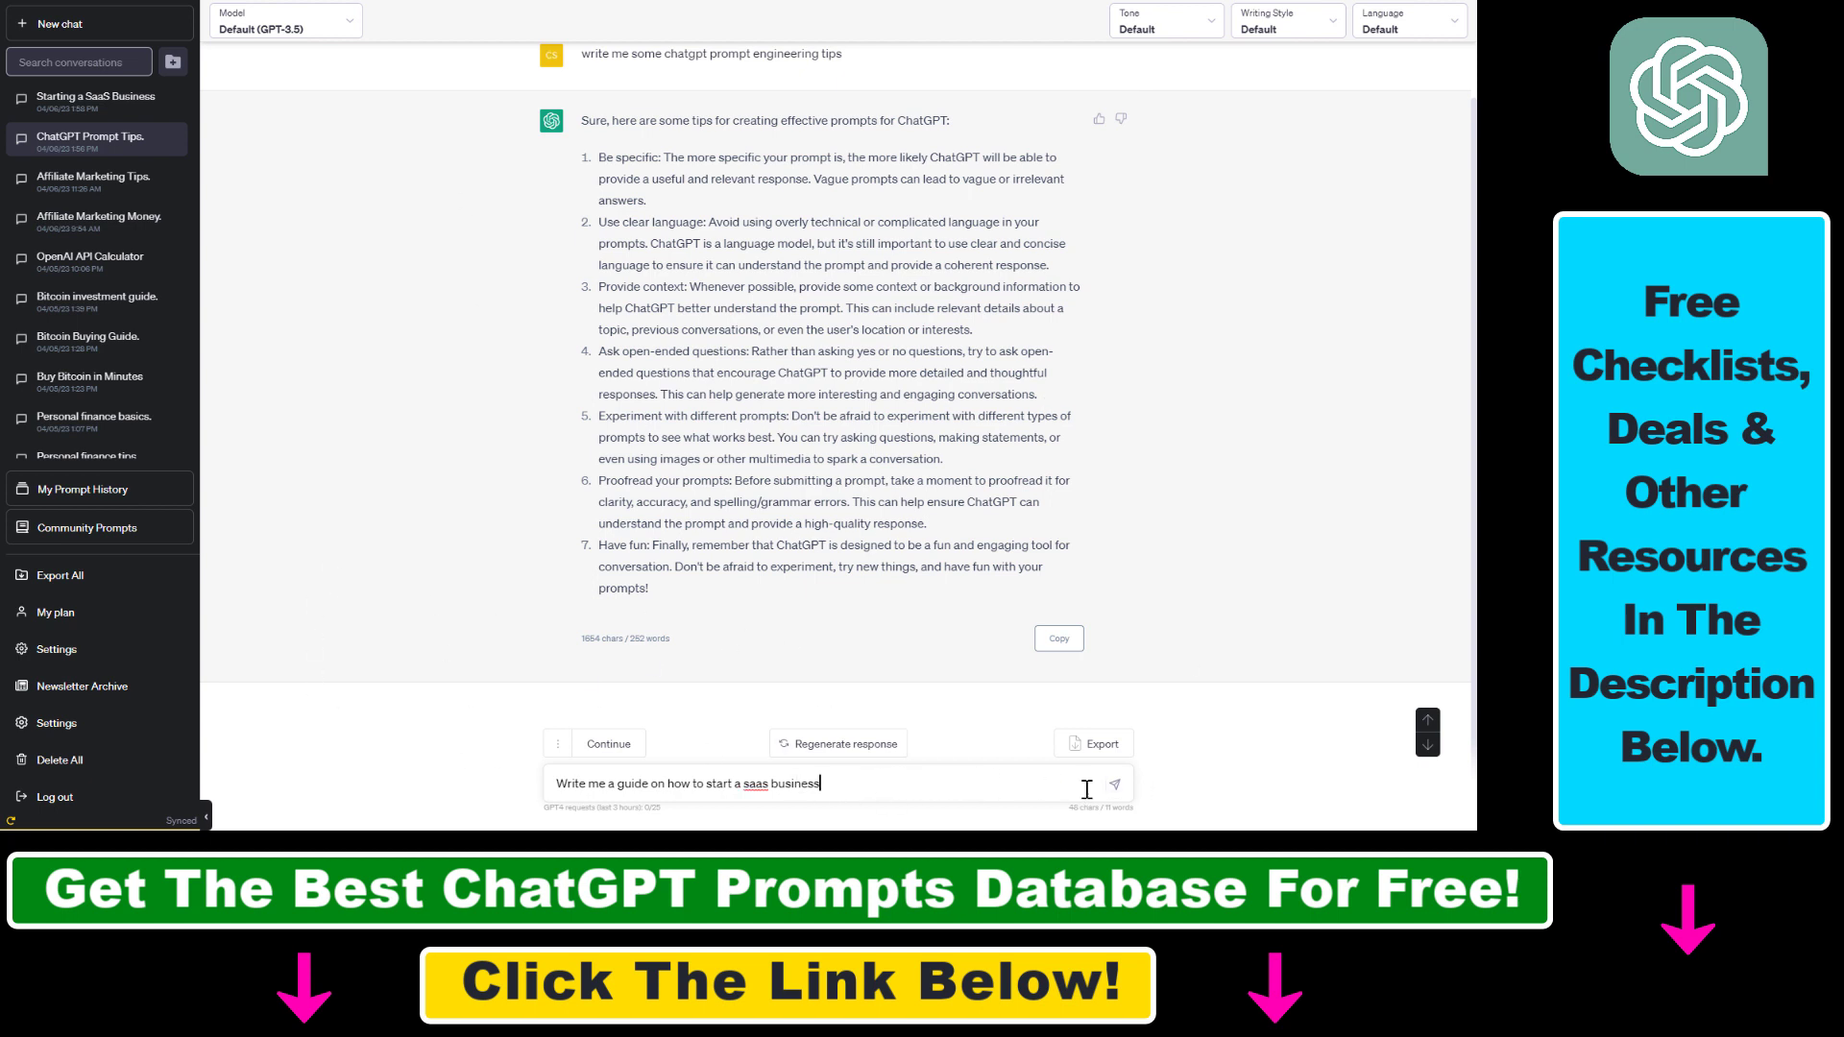
{"action": "mouse_move", "coordinate": [766, 827]}
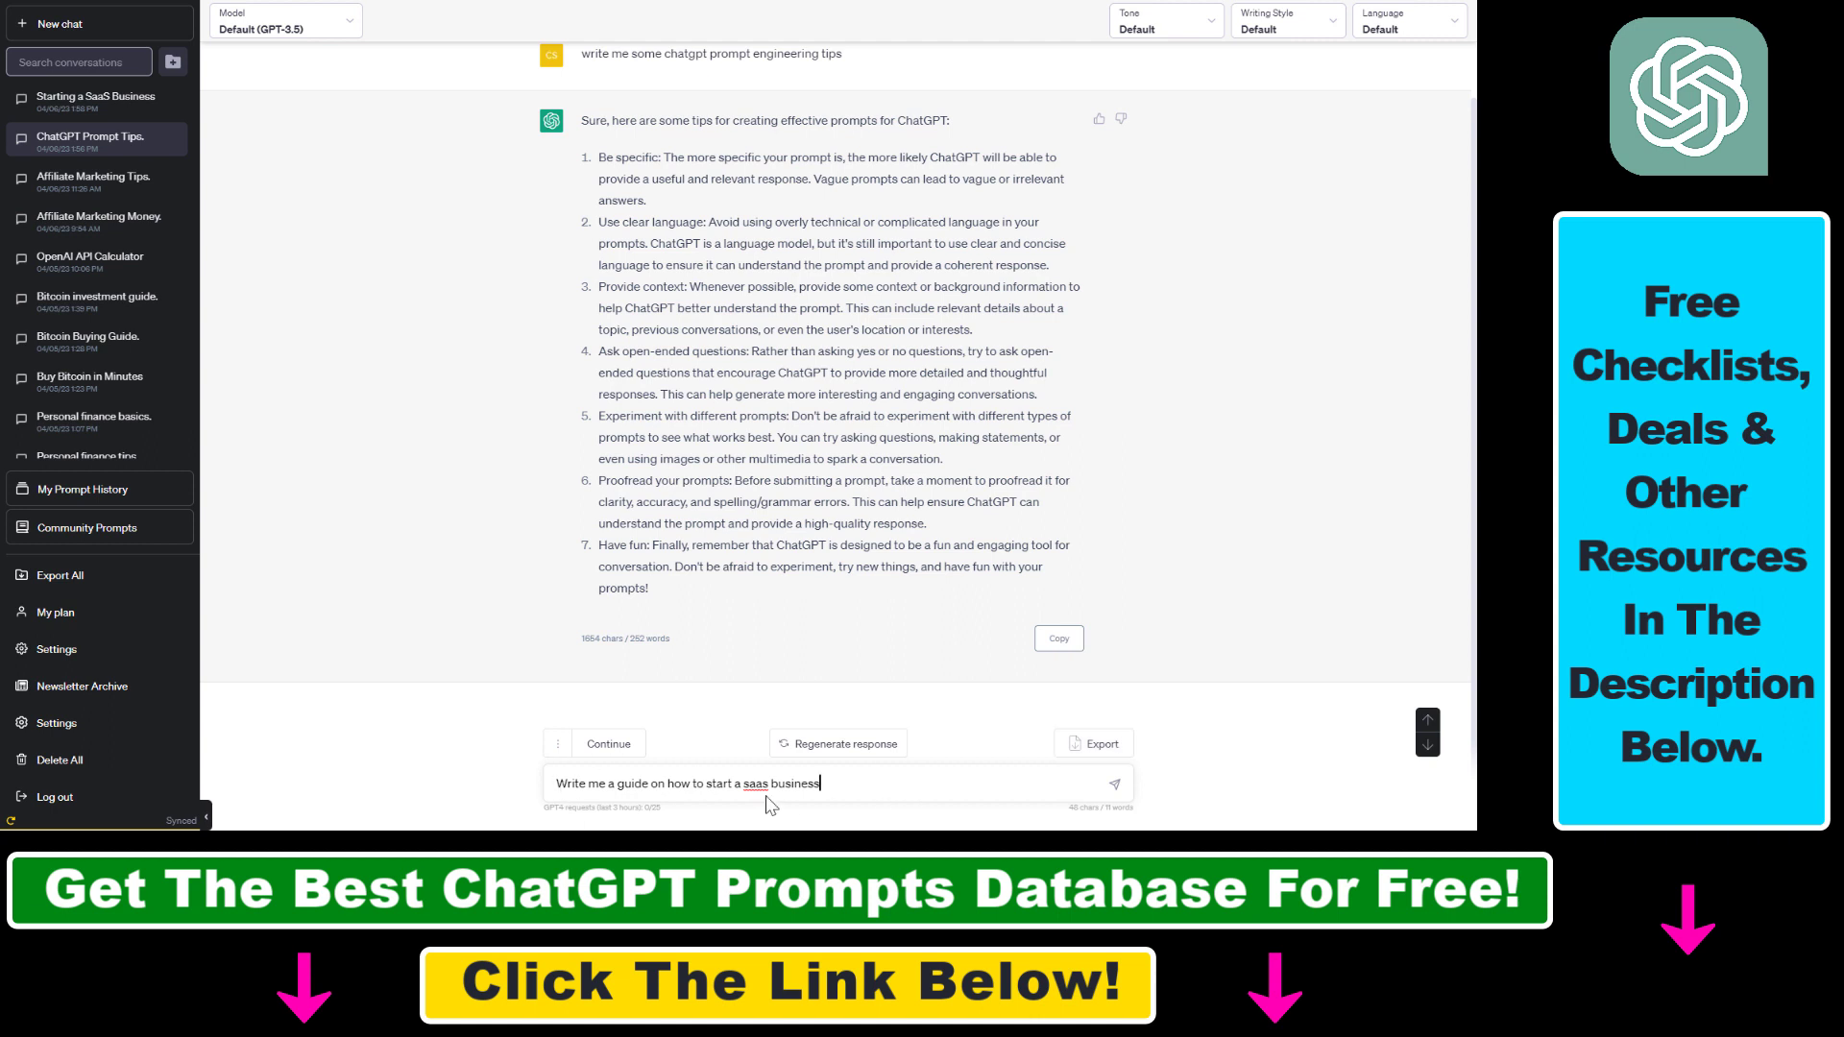
{"action": "mouse_move", "coordinate": [931, 805]}
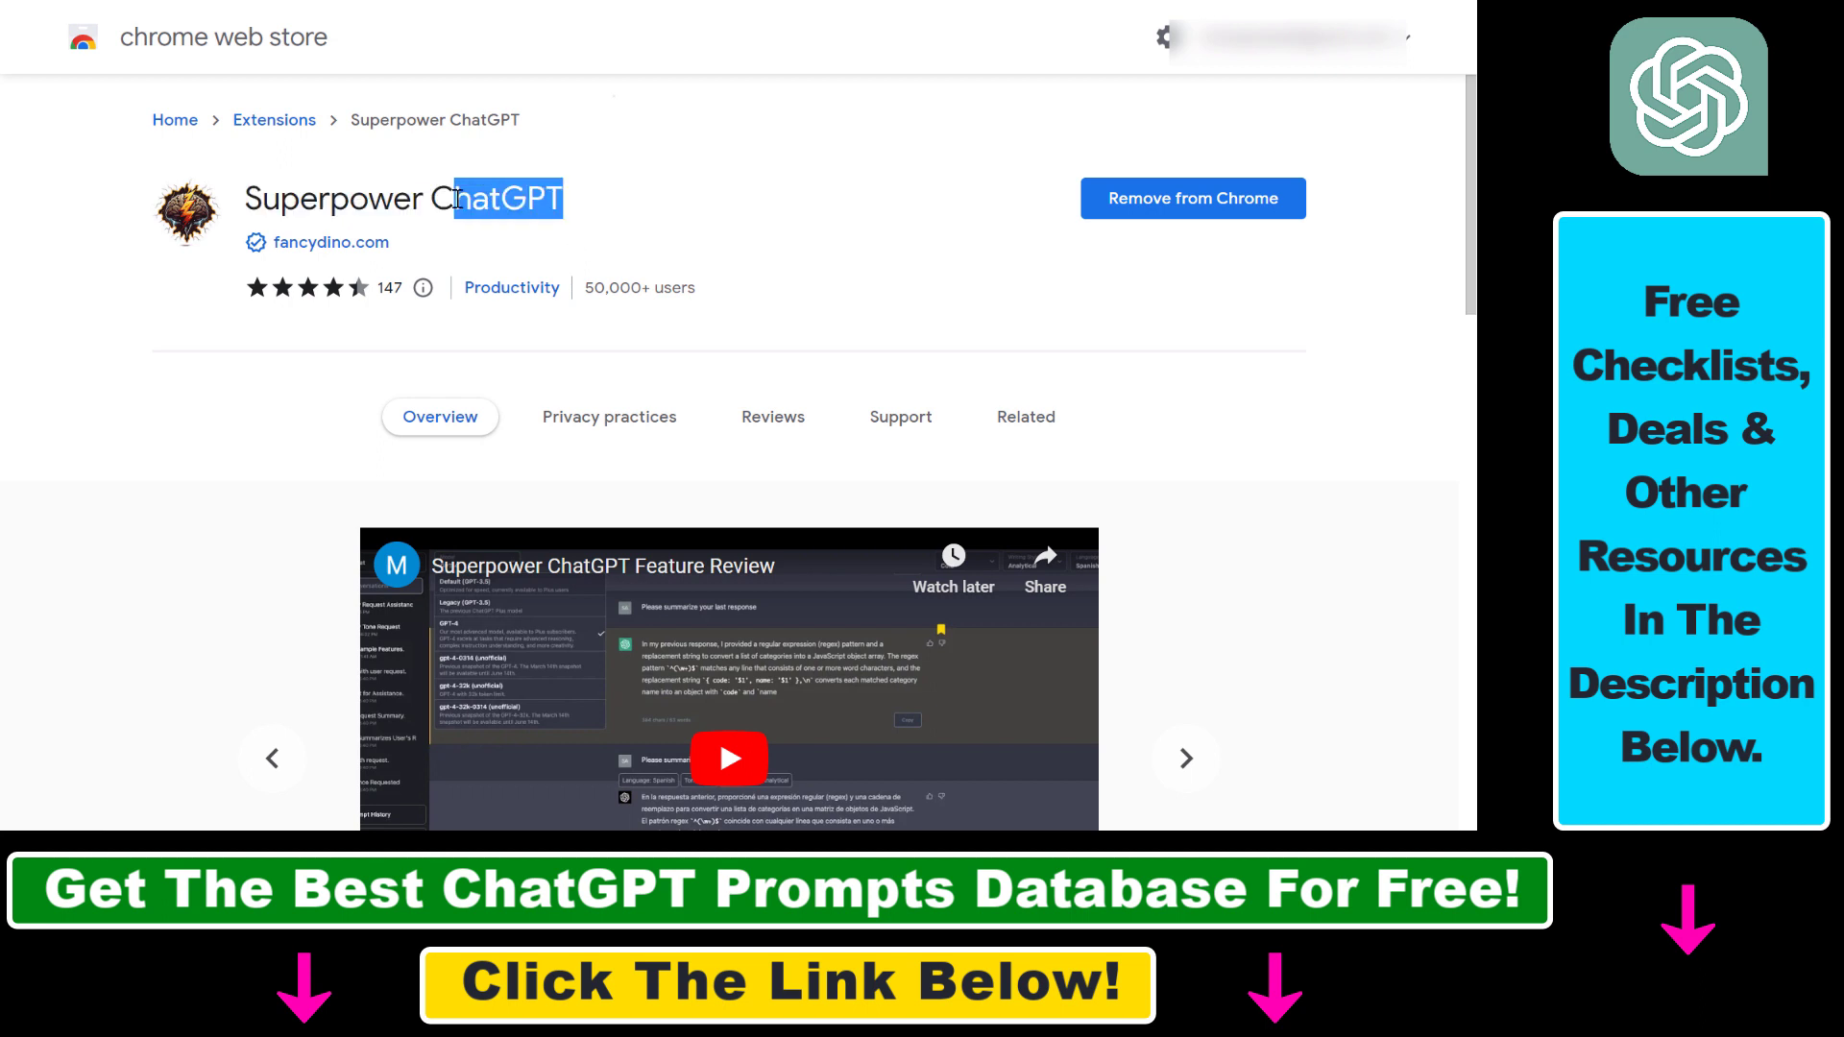
{"action": "mouse_move", "coordinate": [609, 240]}
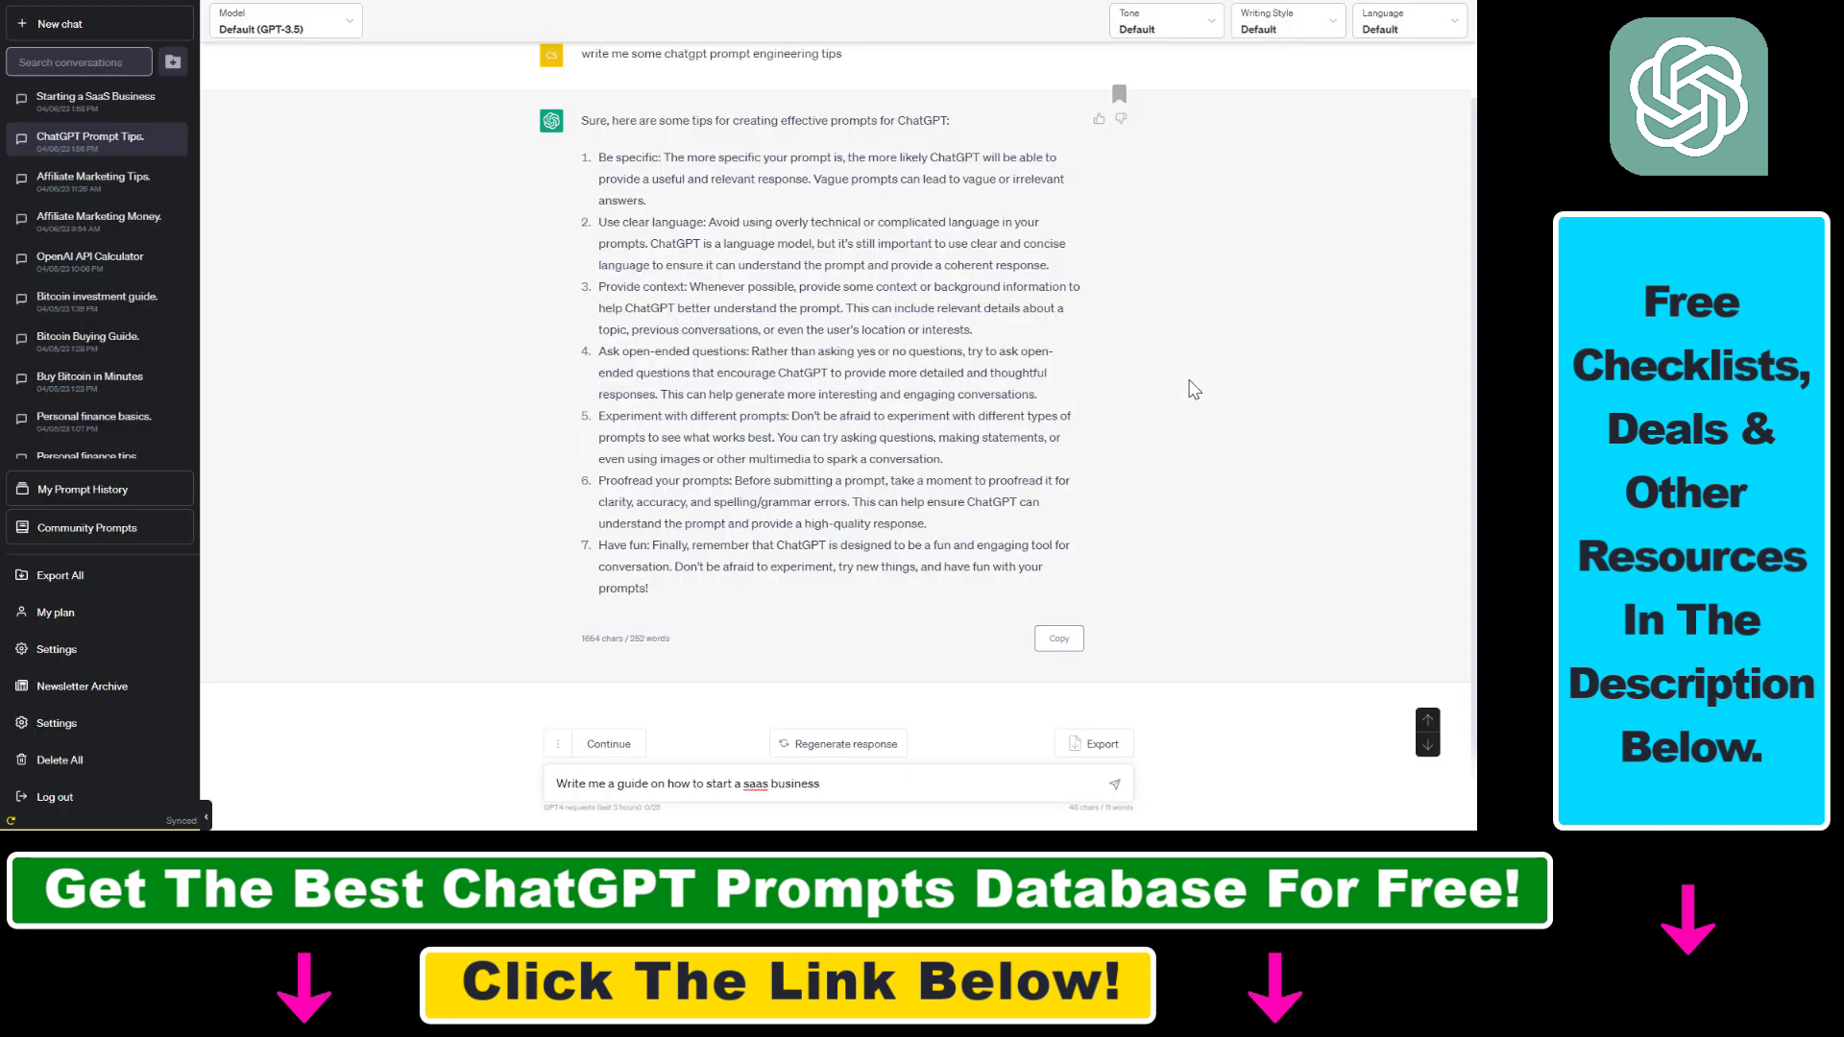
{"action": "mouse_move", "coordinate": [417, 300]}
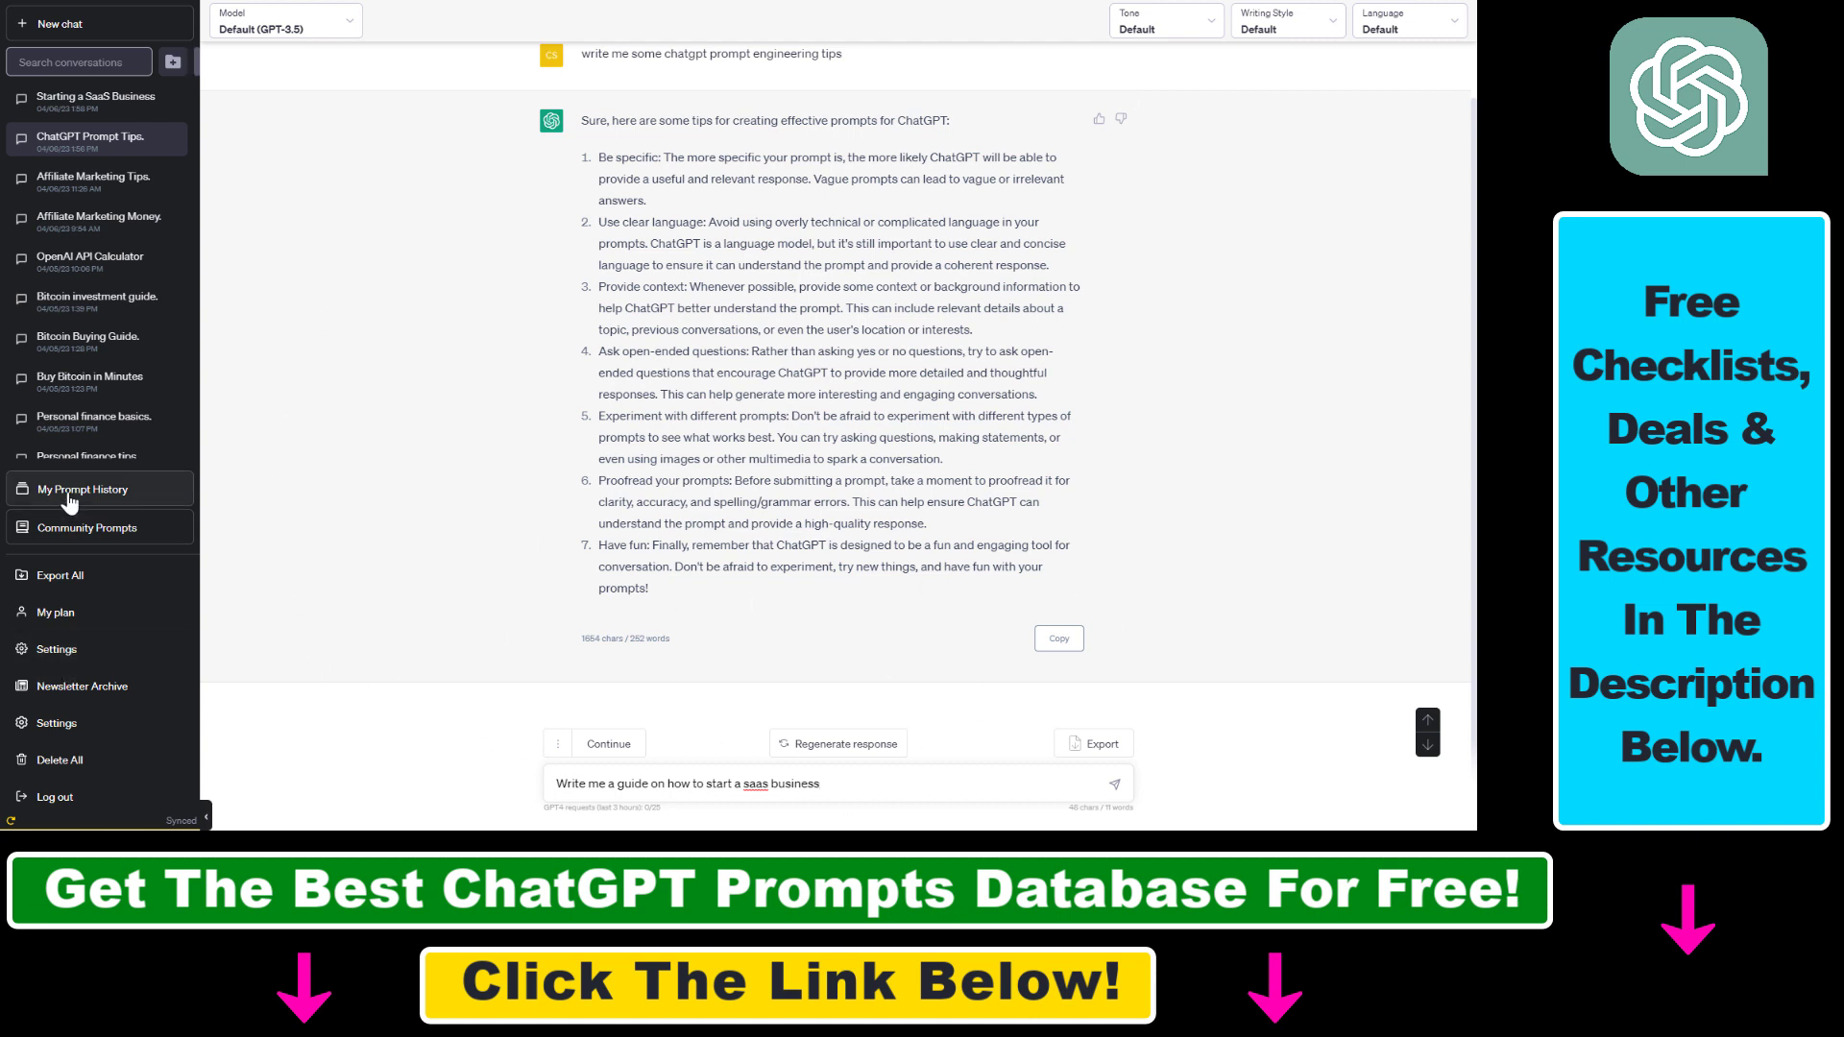
Step: Bookmark the German humorous SAAS guide prompt and view both saas prompts in Favorites
{"action": "left_click", "coordinate": [75, 489]}
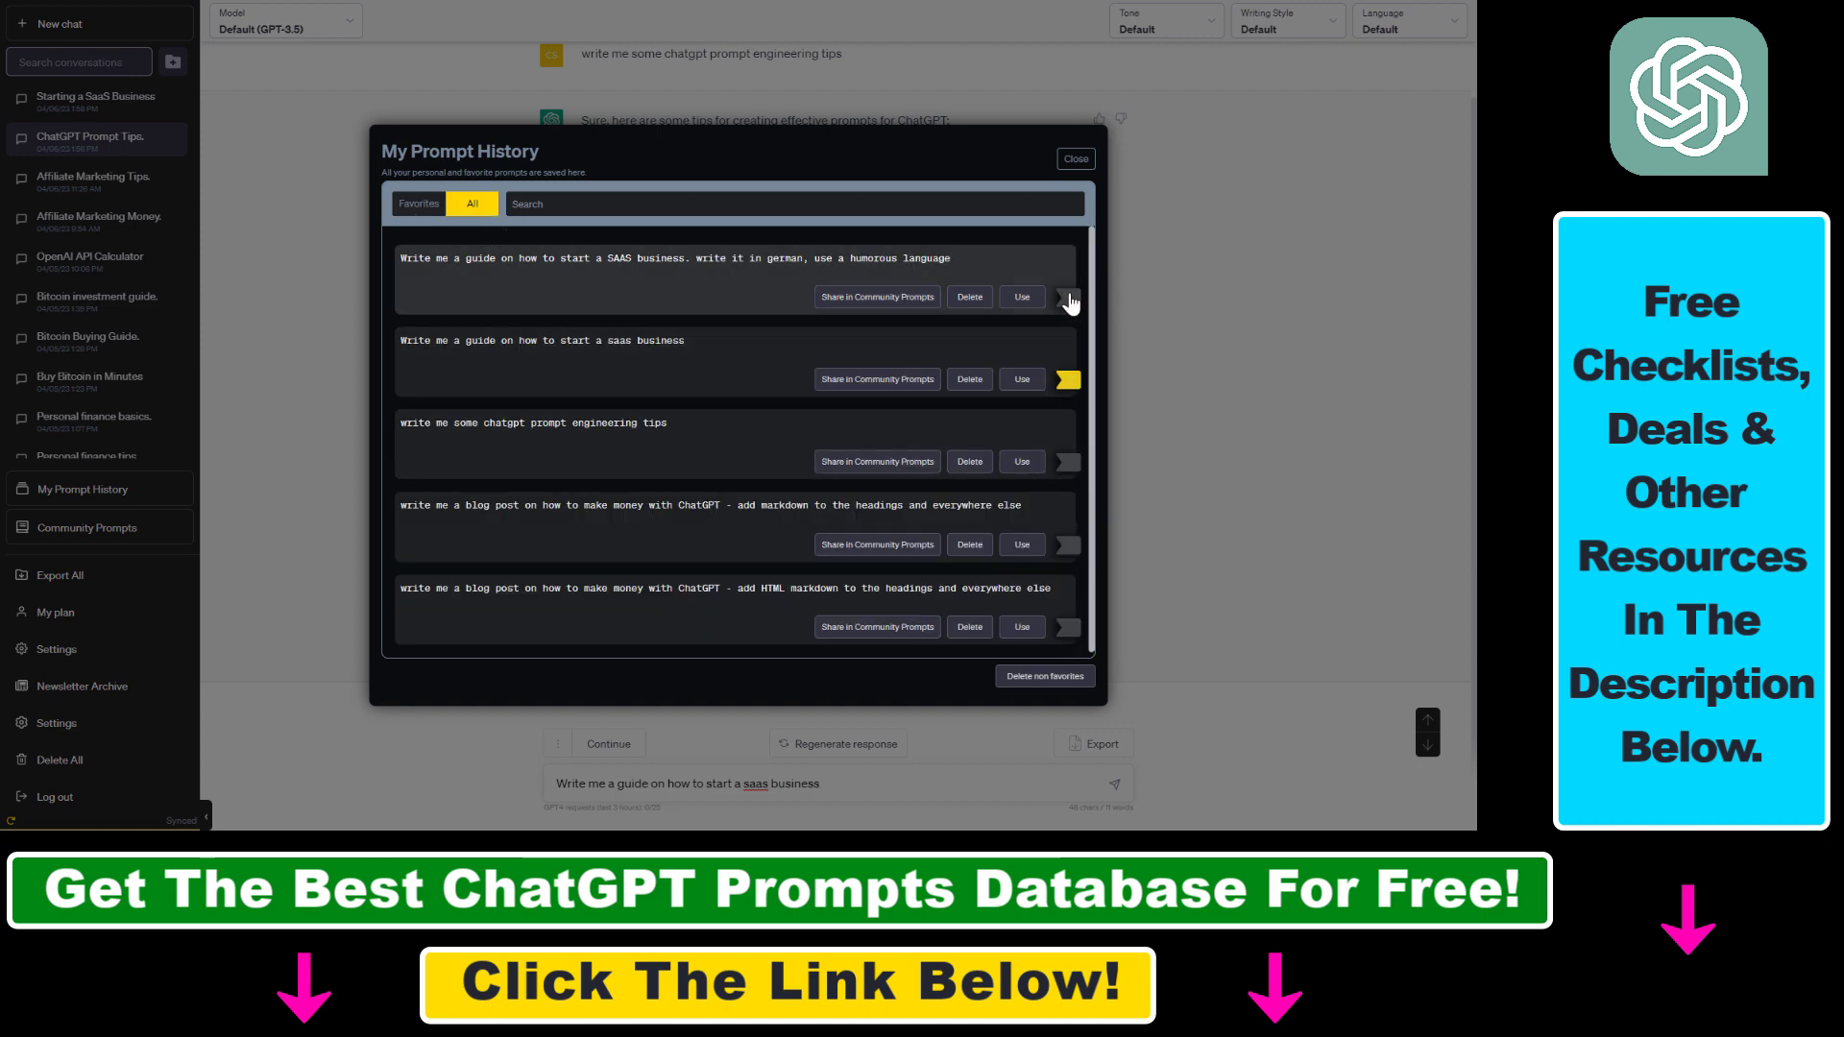
{"action": "left_click", "coordinate": [1066, 297]}
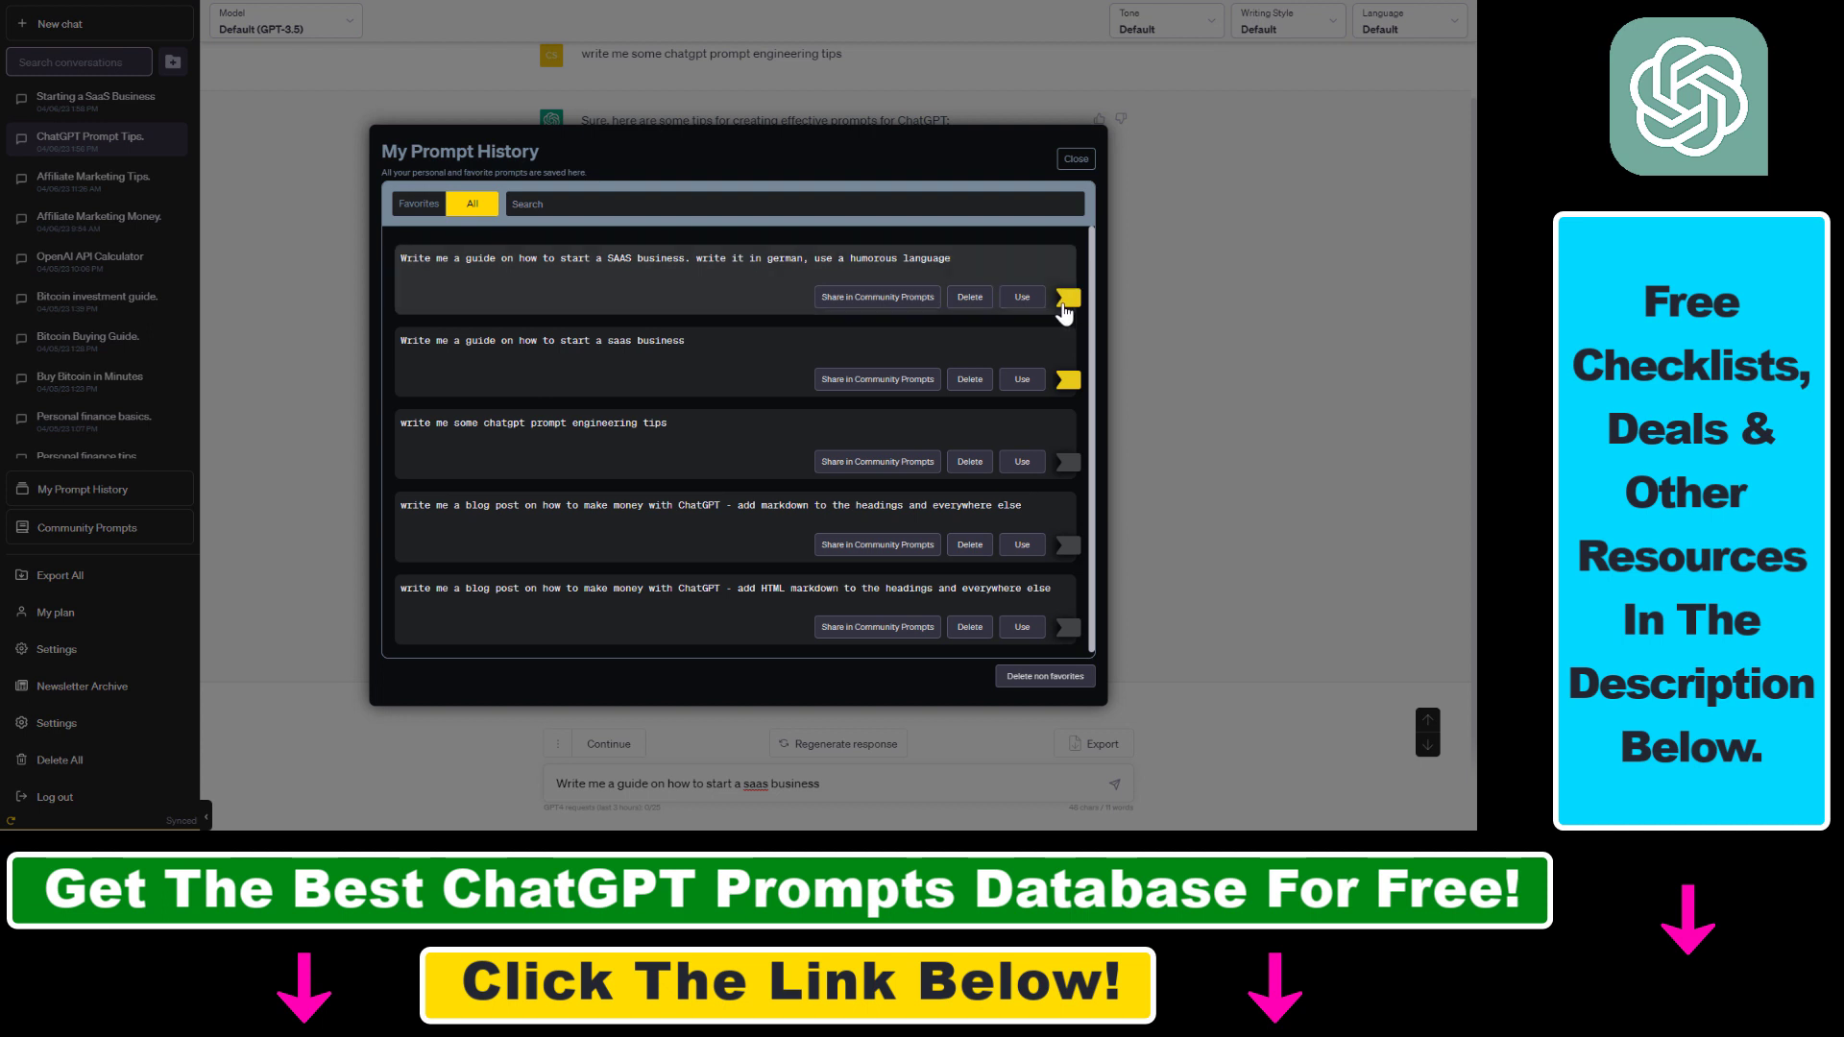
{"action": "left_click", "coordinate": [418, 203]}
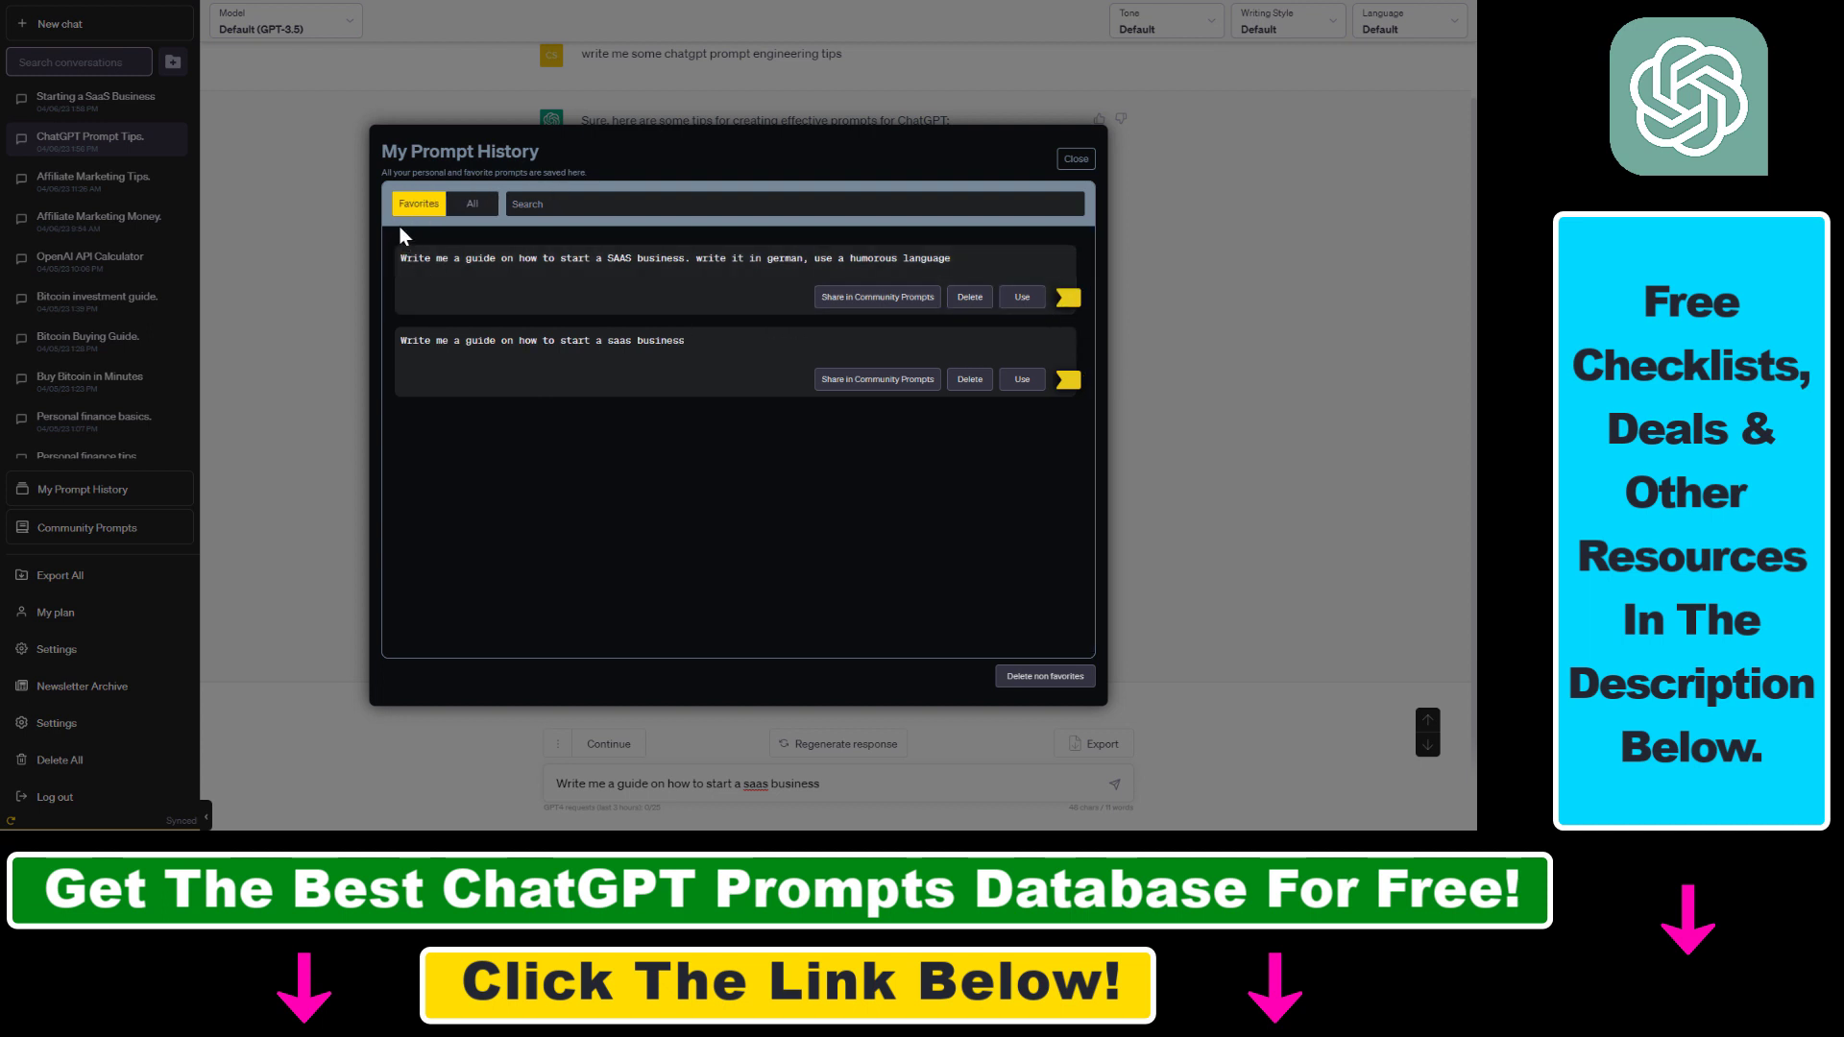
{"action": "left_click_drag", "start_coordinate": [434, 257], "coordinate": [831, 257]}
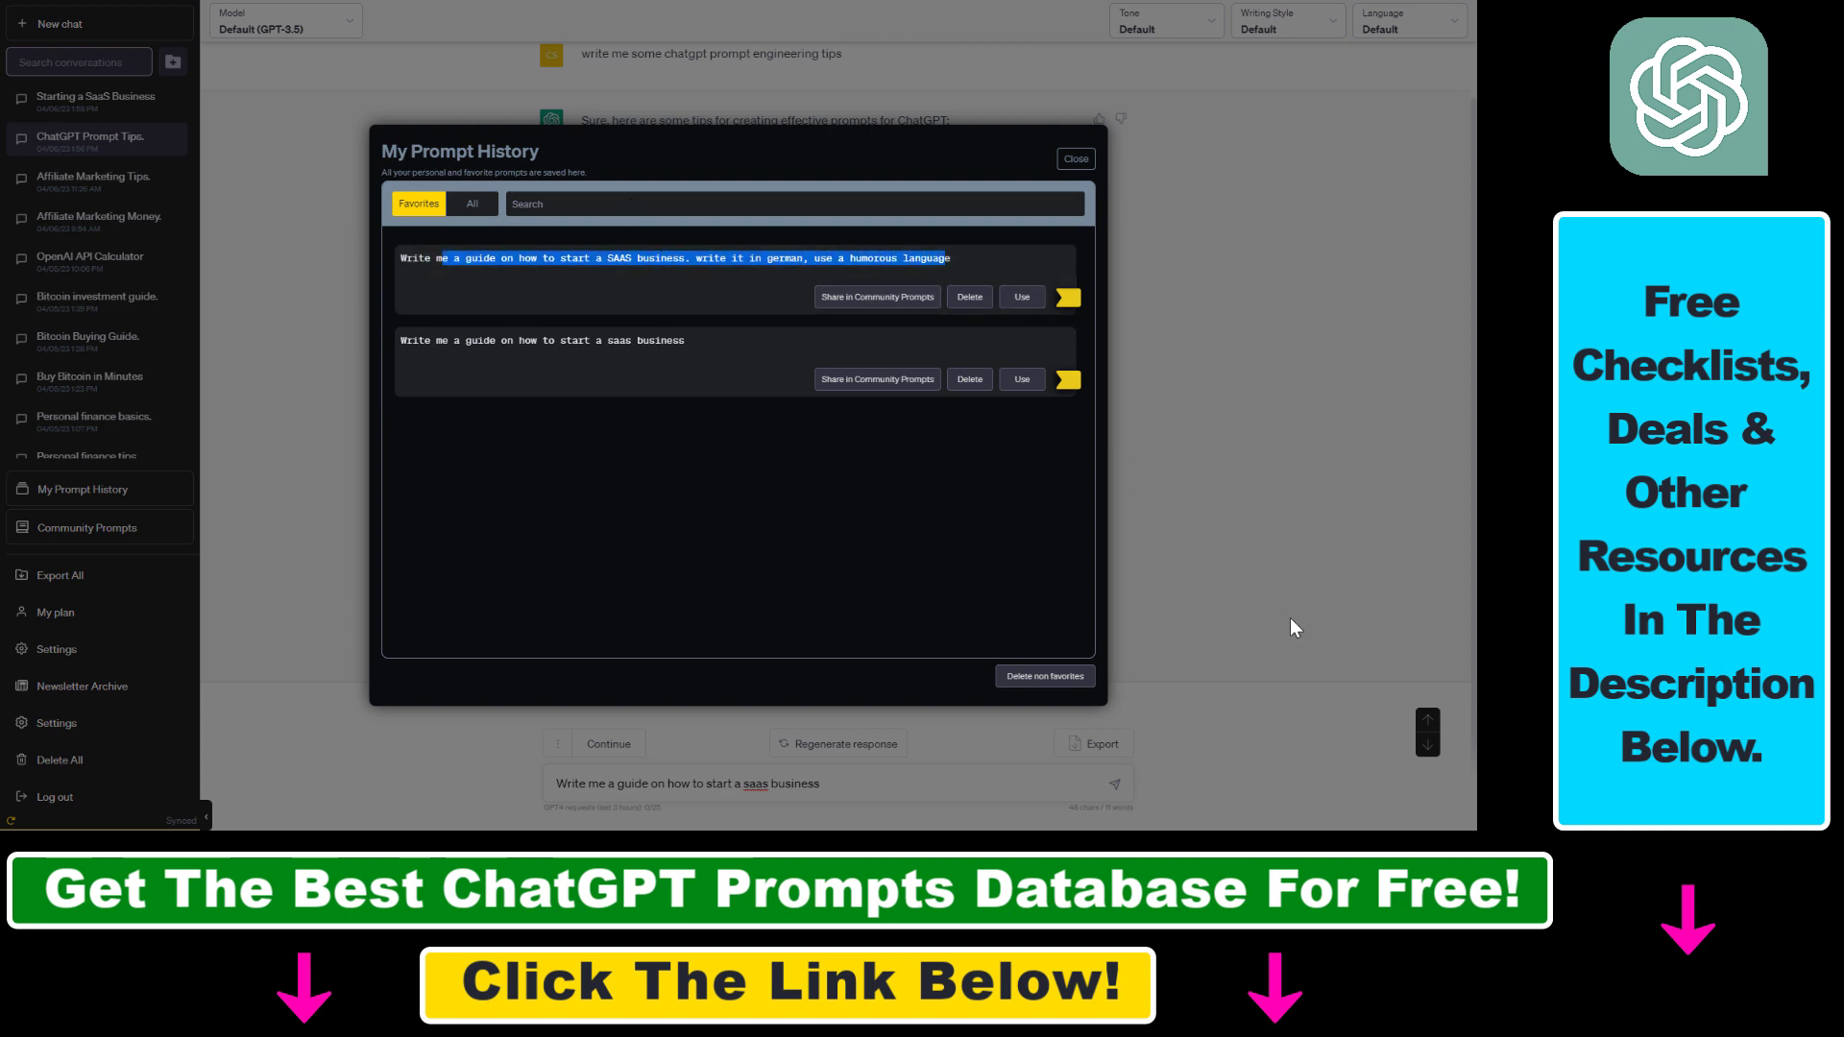
{"action": "mouse_move", "coordinate": [761, 469]}
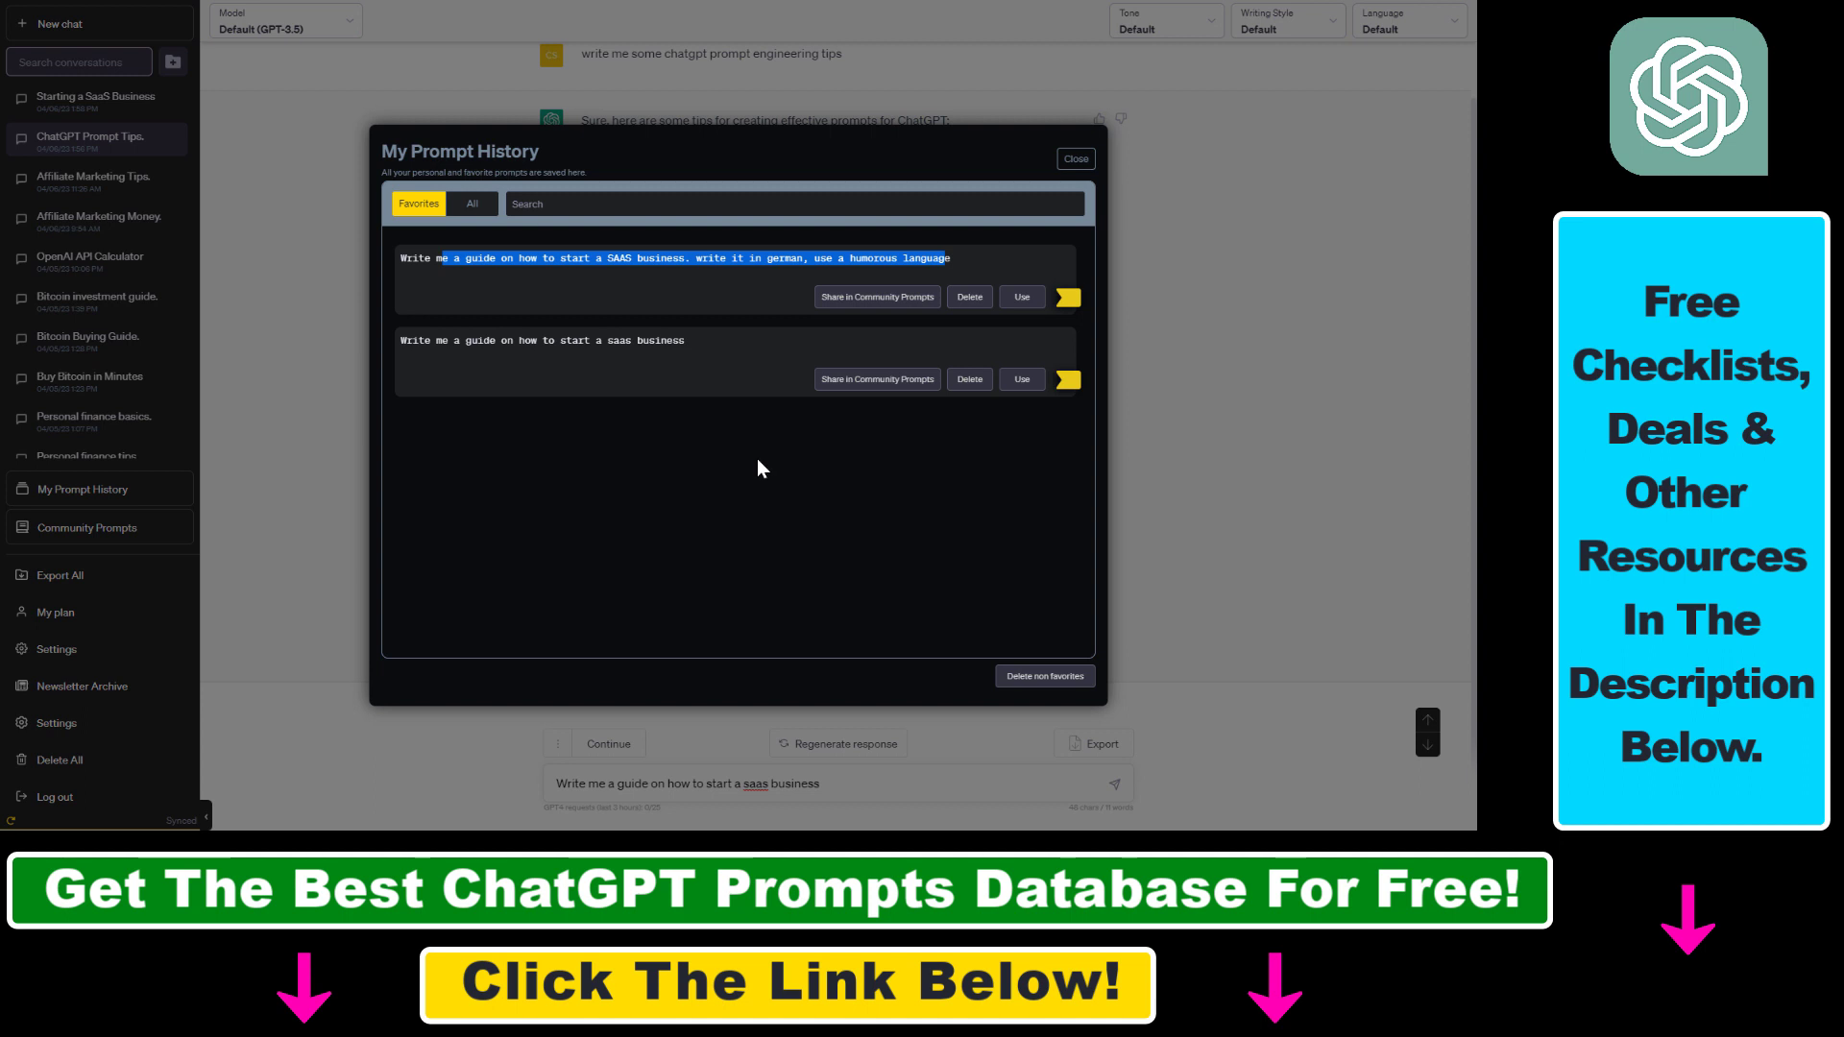
{"action": "mouse_move", "coordinate": [636, 320]}
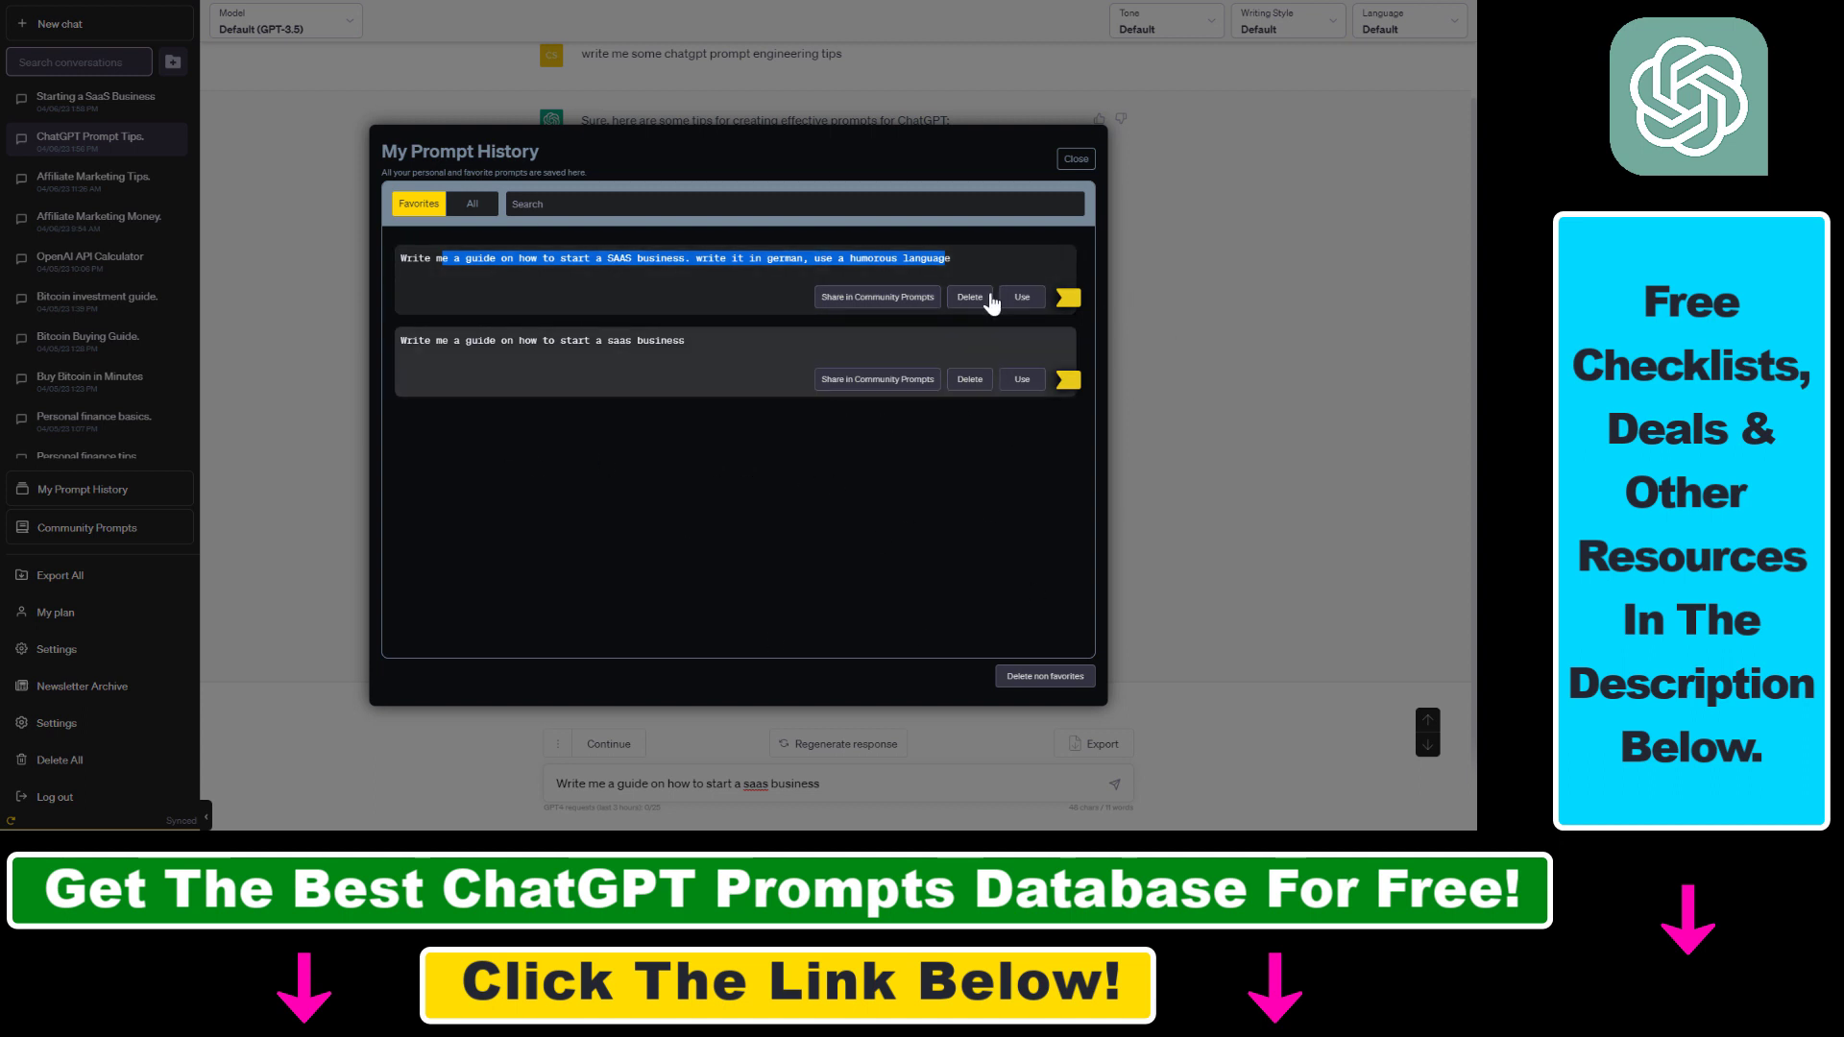
{"action": "mouse_move", "coordinate": [901, 434]}
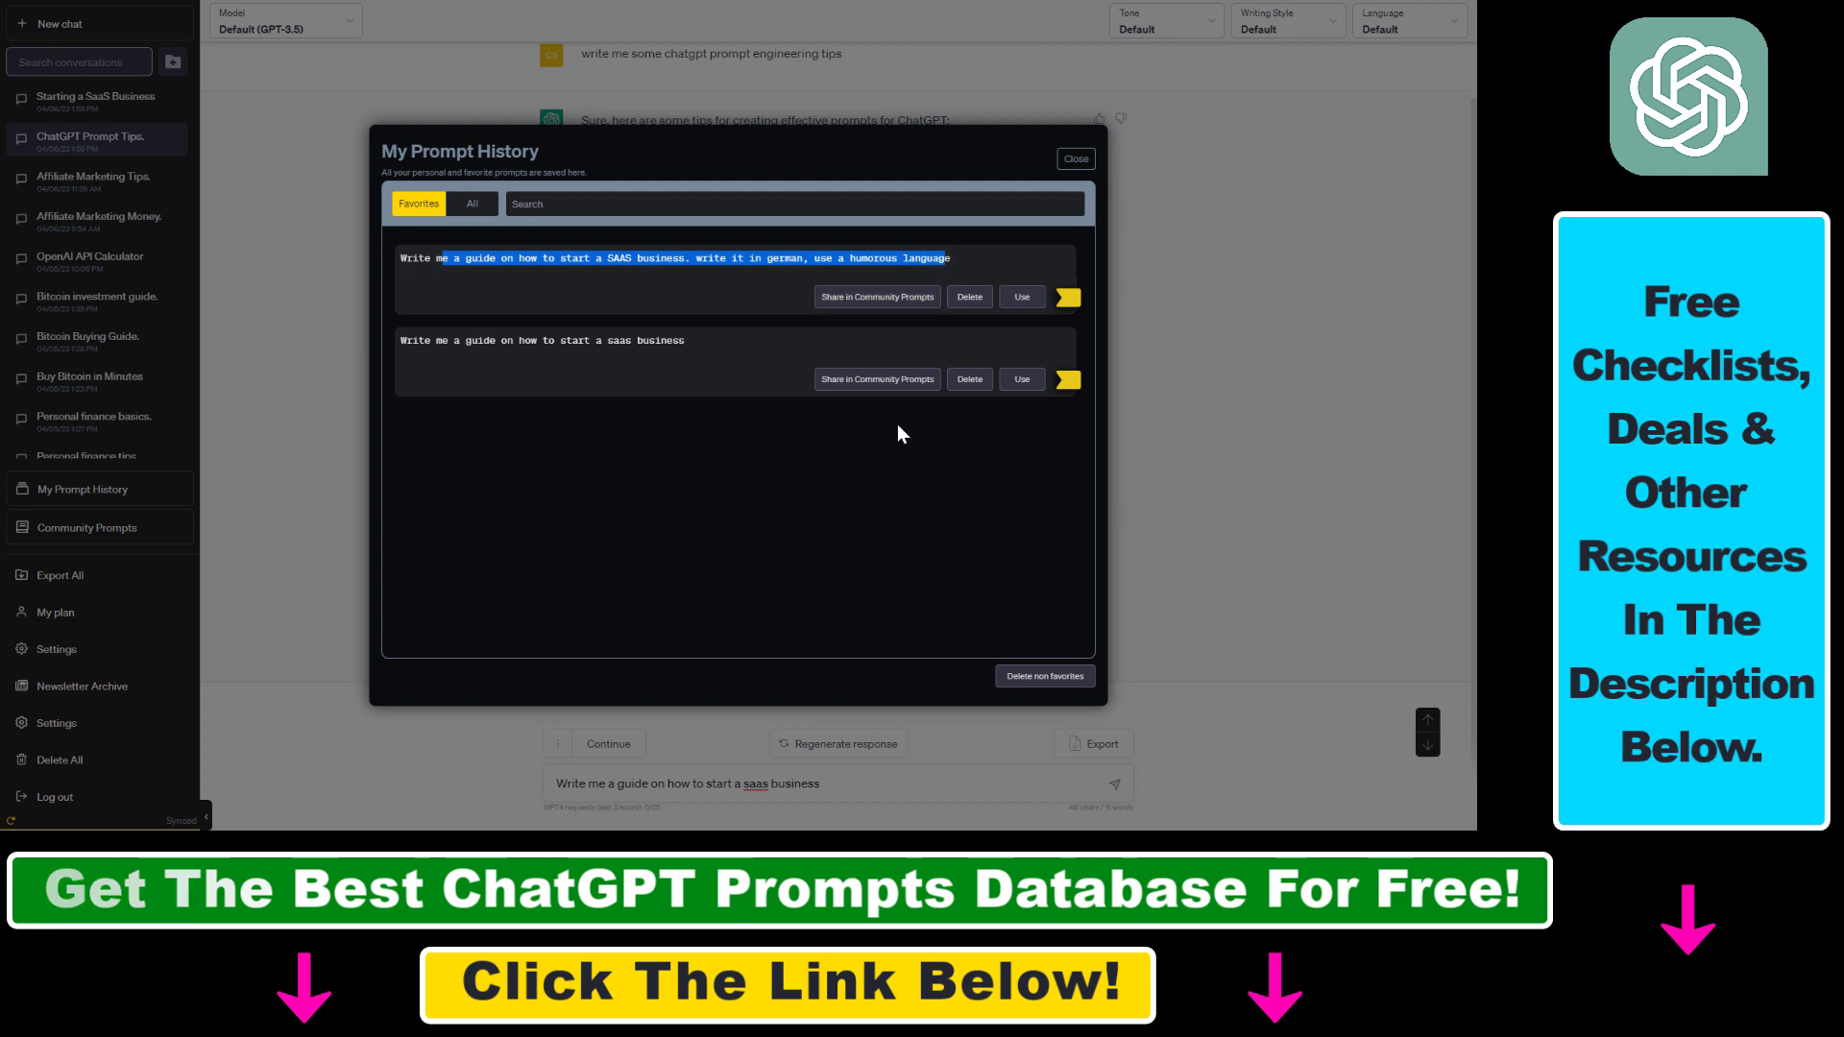